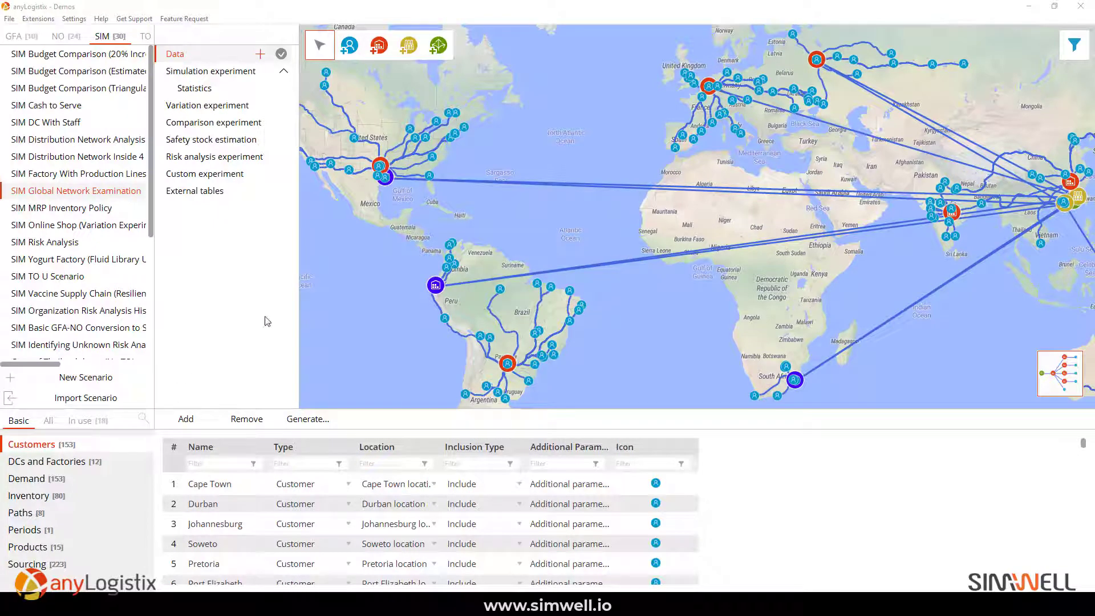
mouse_move(125, 192)
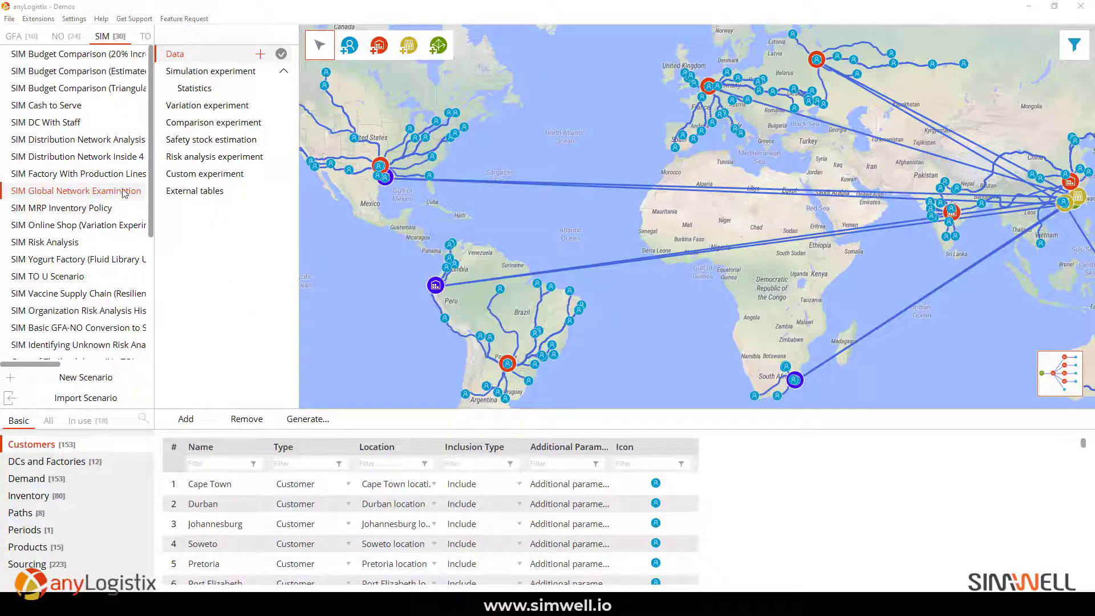
mouse_move(94, 191)
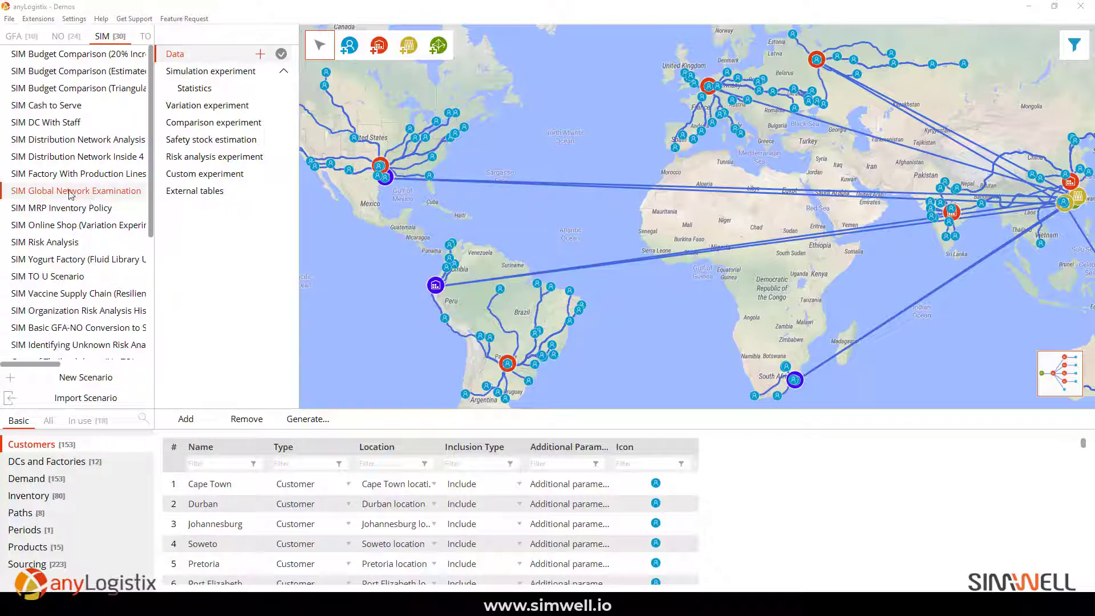
- Export 'SIM Global Network Examination' to an Excel file in Quick Export, set to open when done
right_click(76, 190)
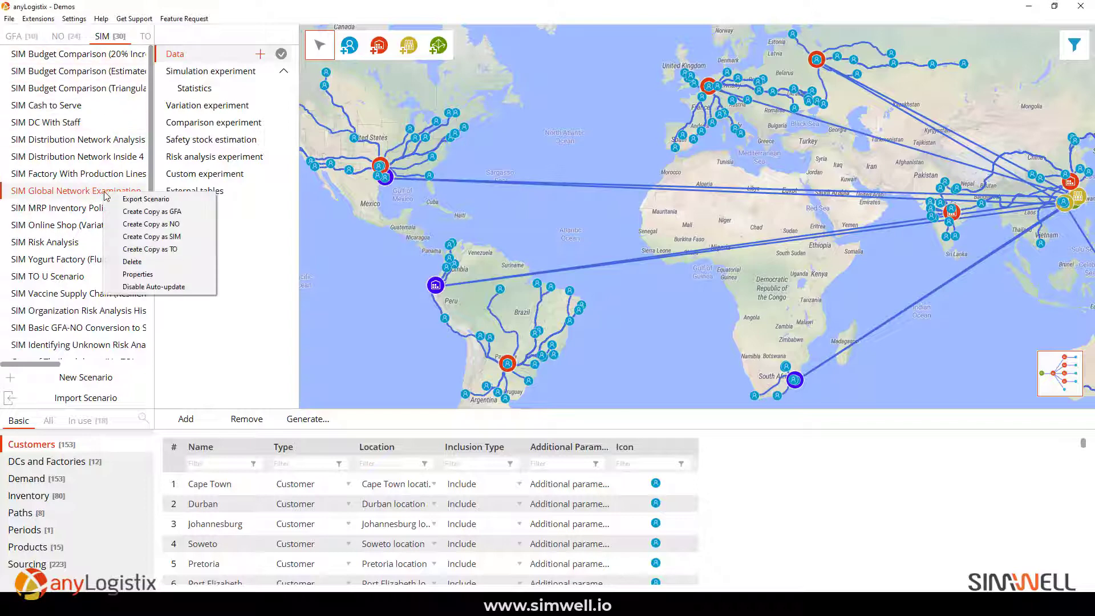
left_click(146, 199)
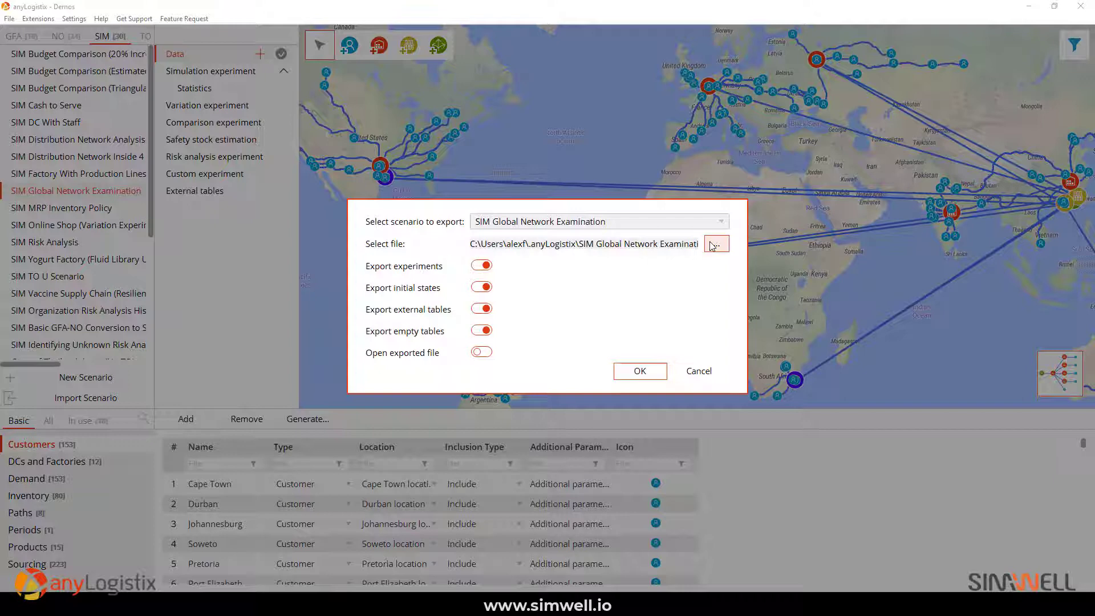
left_click(715, 243)
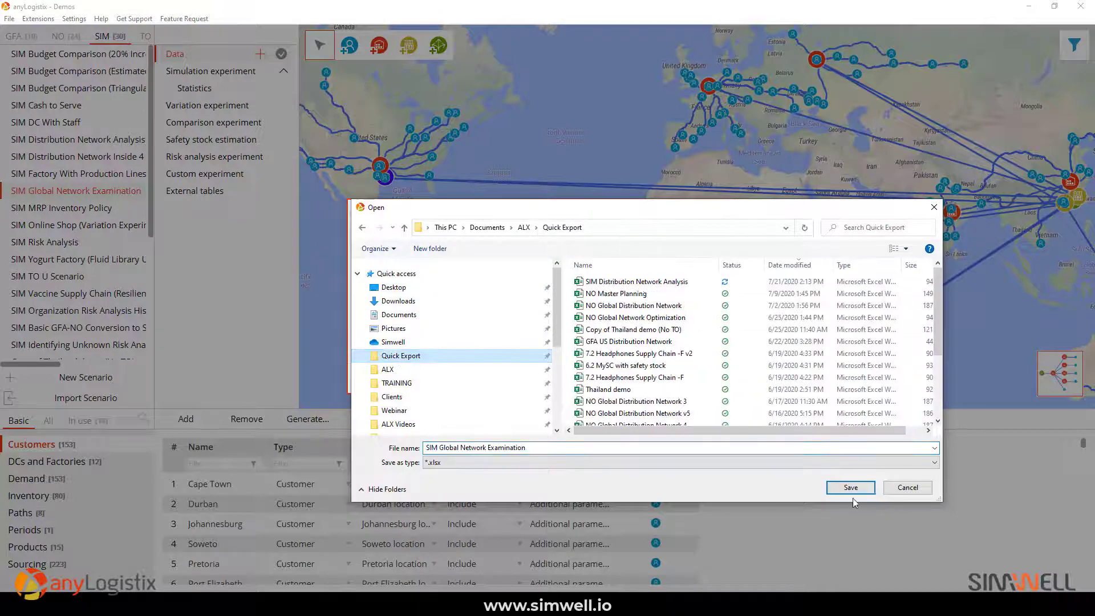
left_click(850, 487)
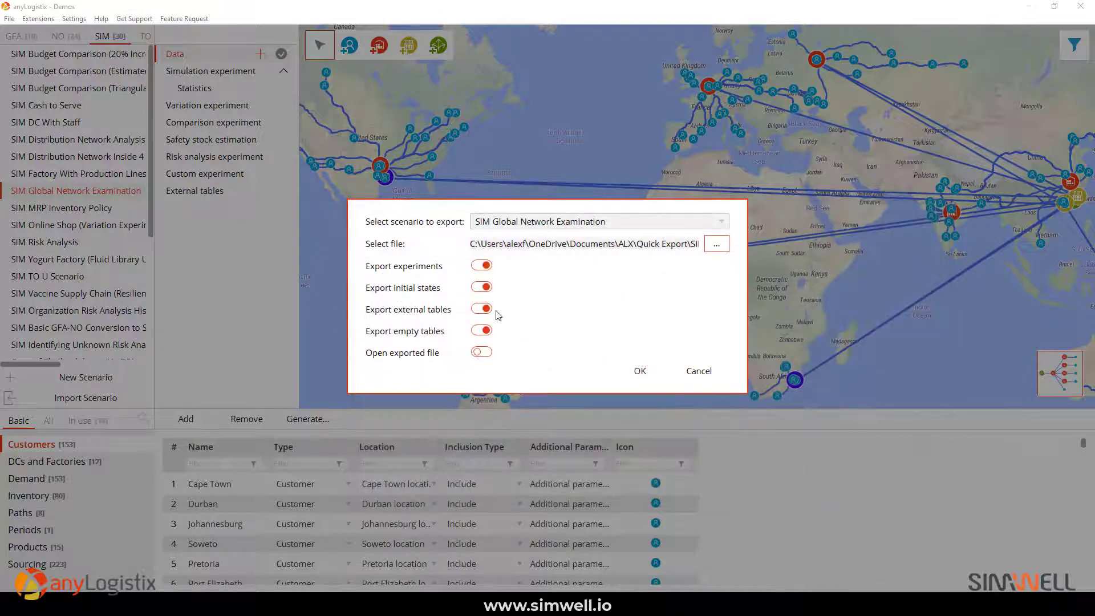
left_click(481, 351)
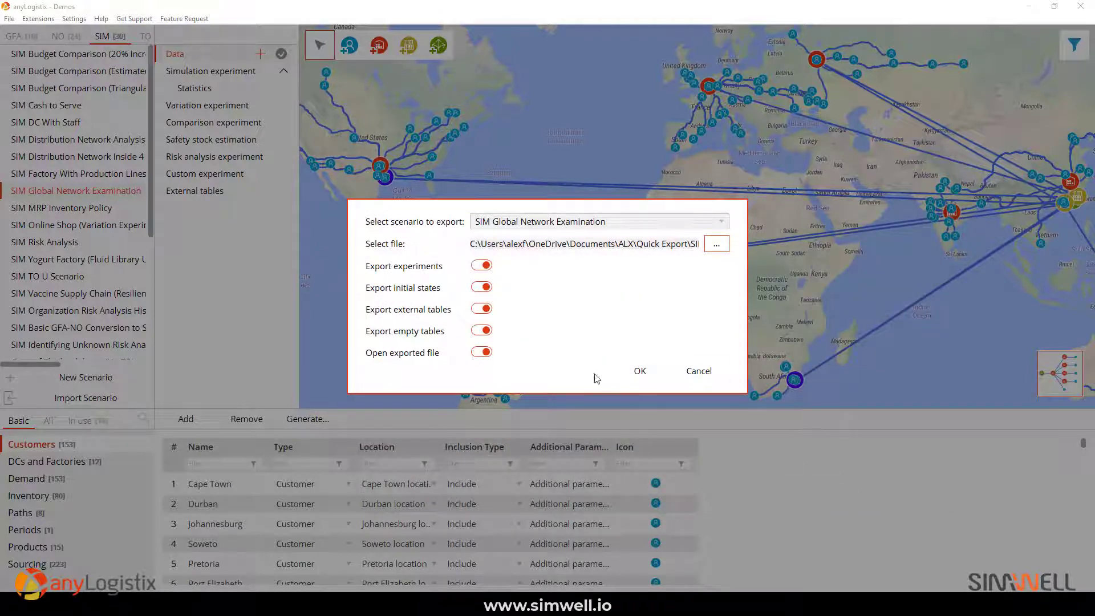
left_click(639, 371)
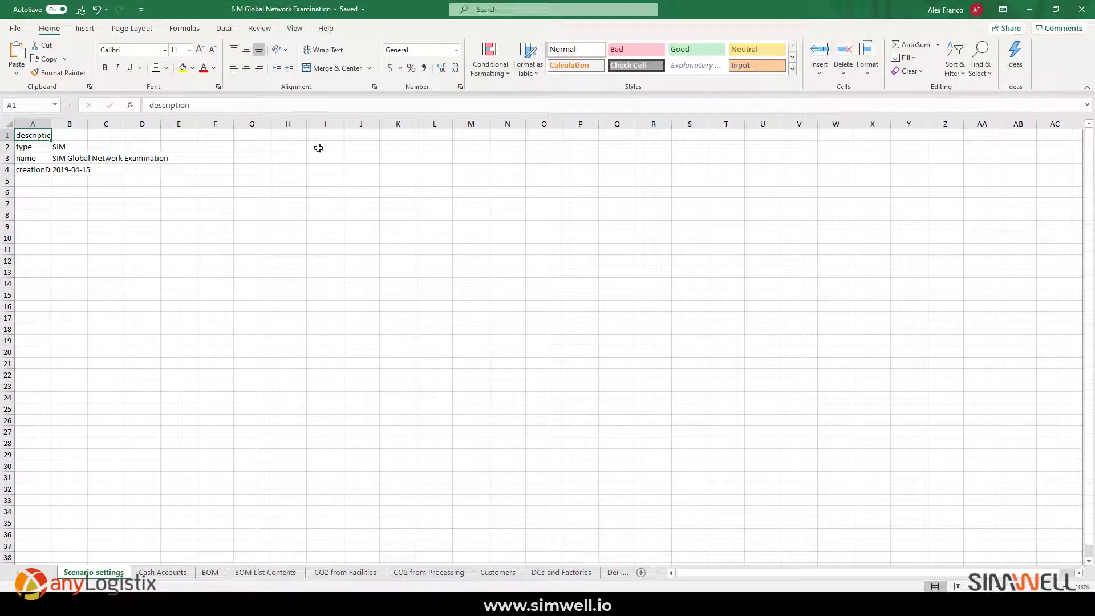
mouse_move(342, 392)
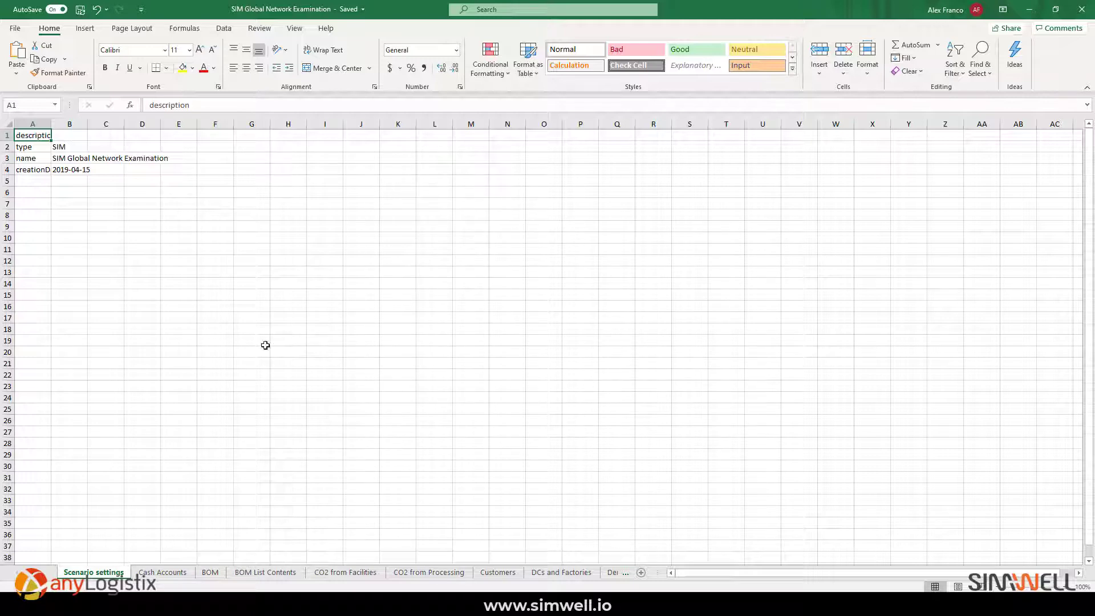
mouse_move(287, 500)
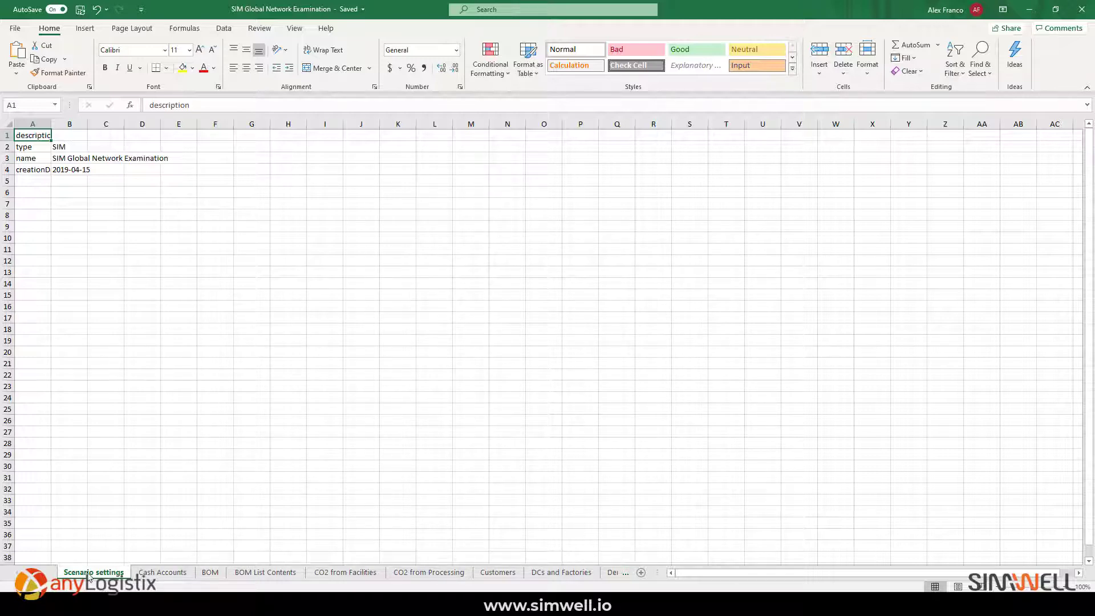
- Scroll the sheet tabs and show the Customers sheet of the exported workbook
left_click(17, 572)
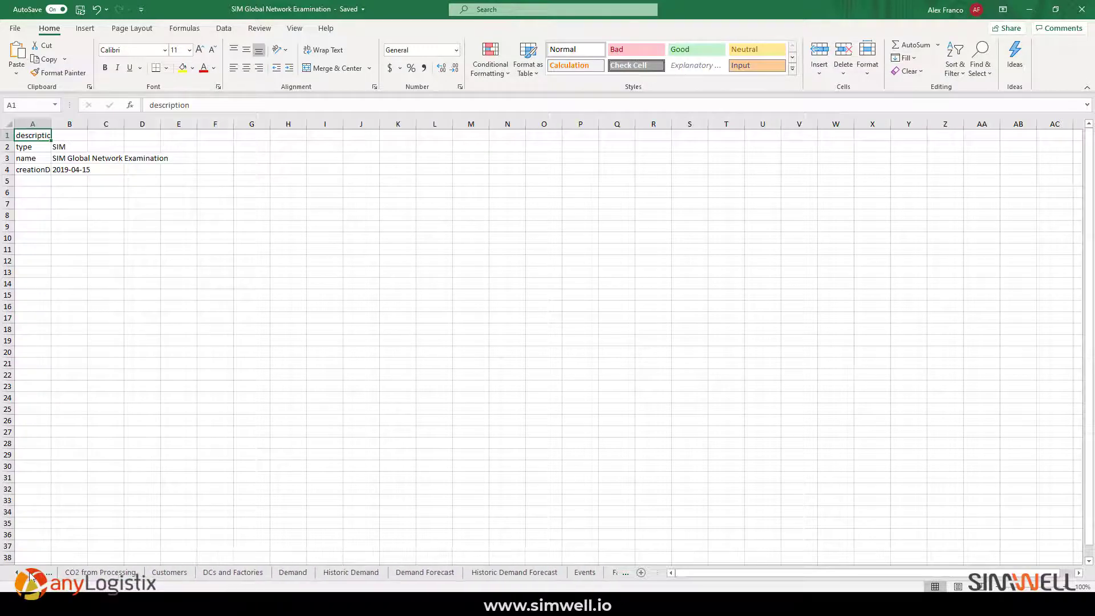
left_click(169, 572)
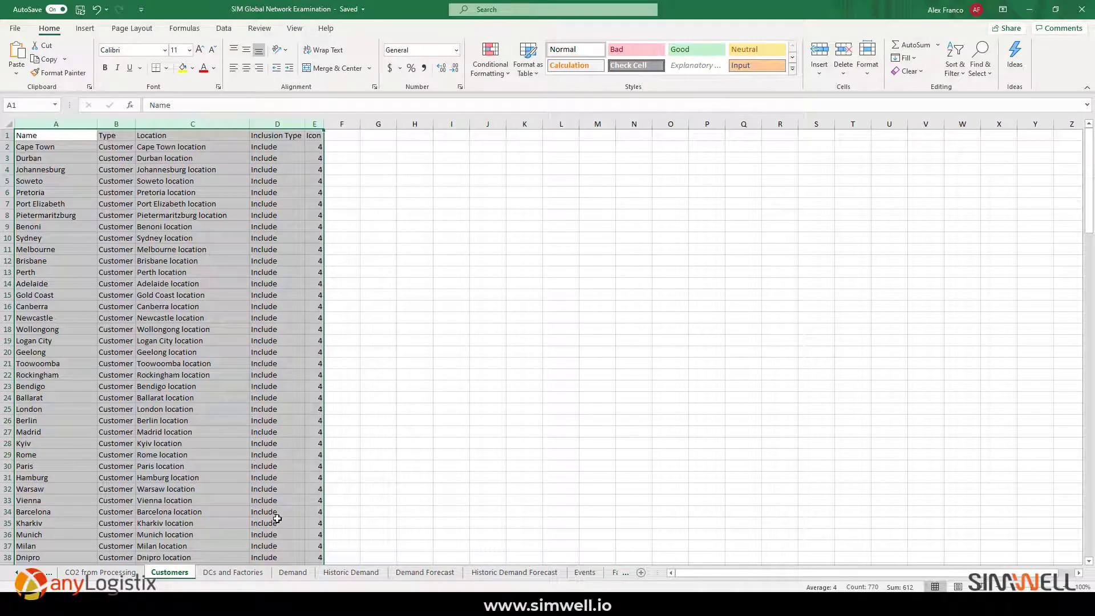
mouse_move(616, 424)
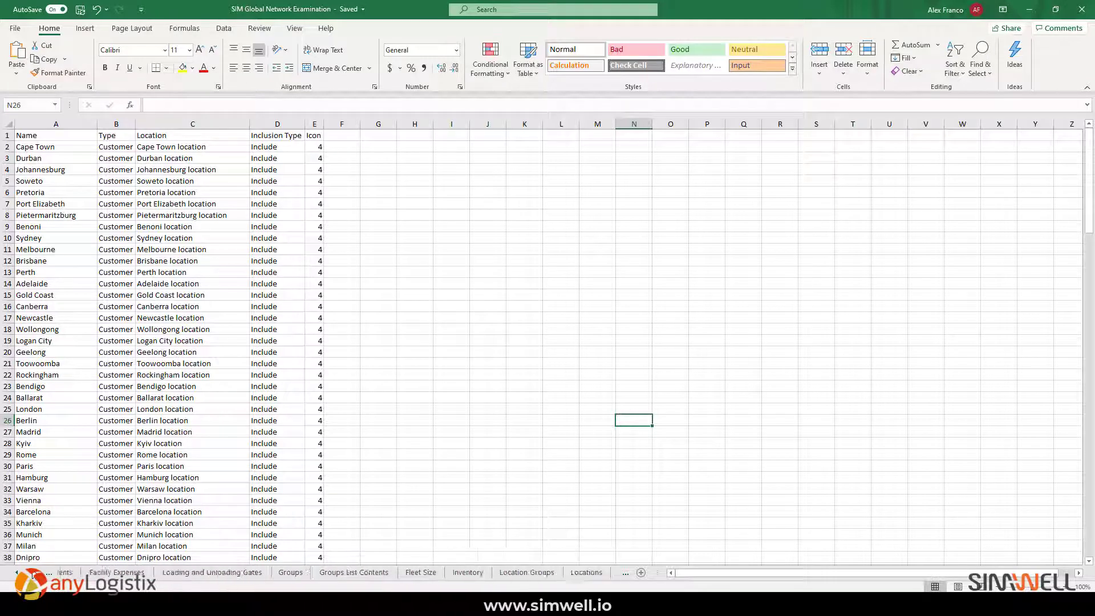
- On the Locations sheet, empty Pretoria's latitude and longitude (G9:H9) and enter TRUE in I9
left_click(246, 572)
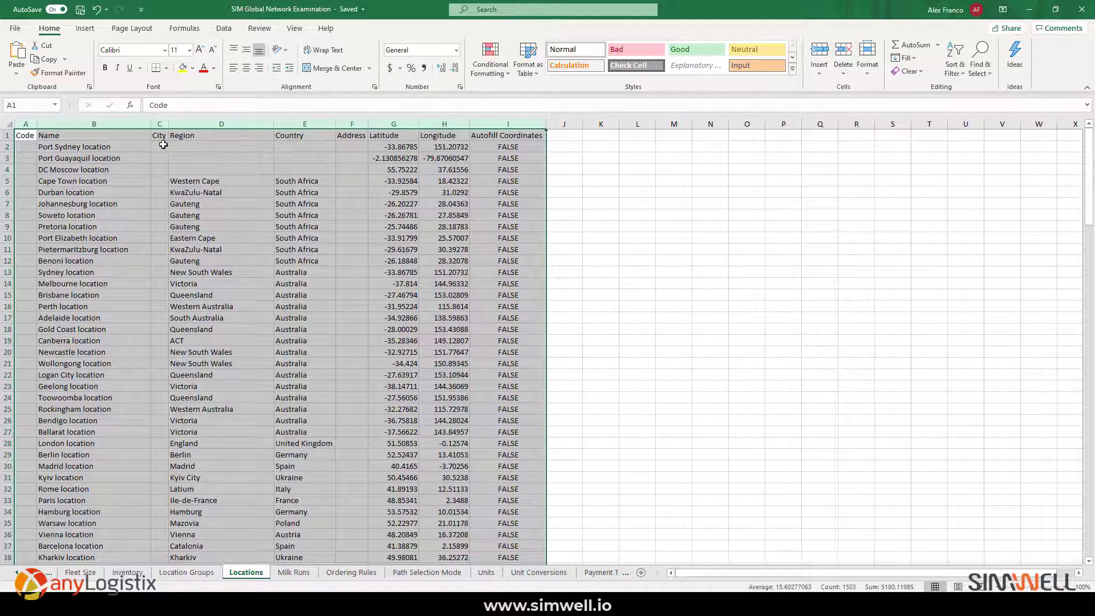
left_click(159, 147)
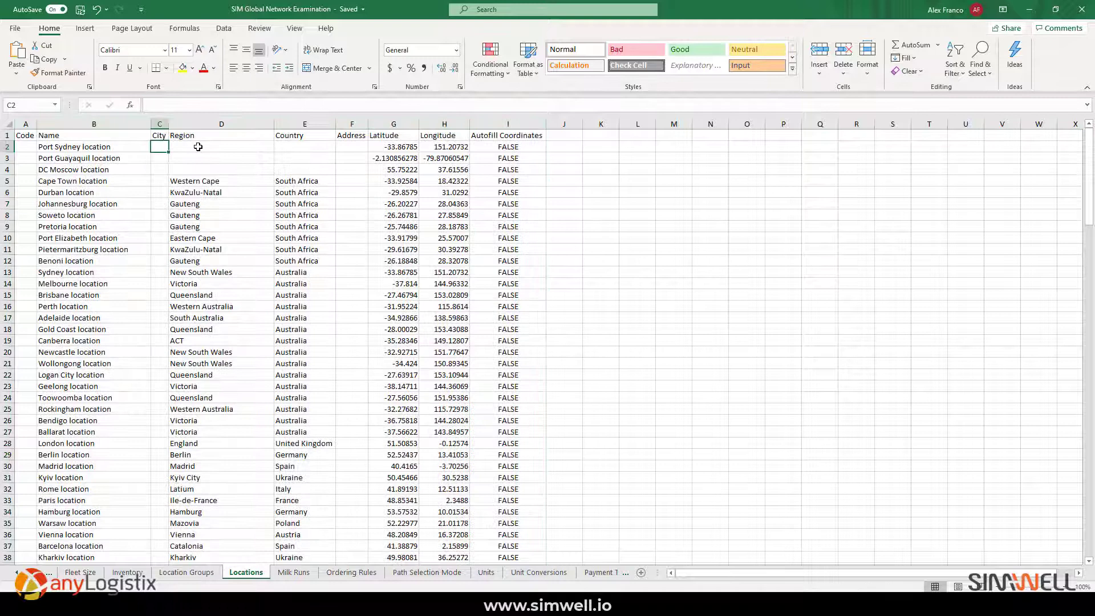
left_click(304, 146)
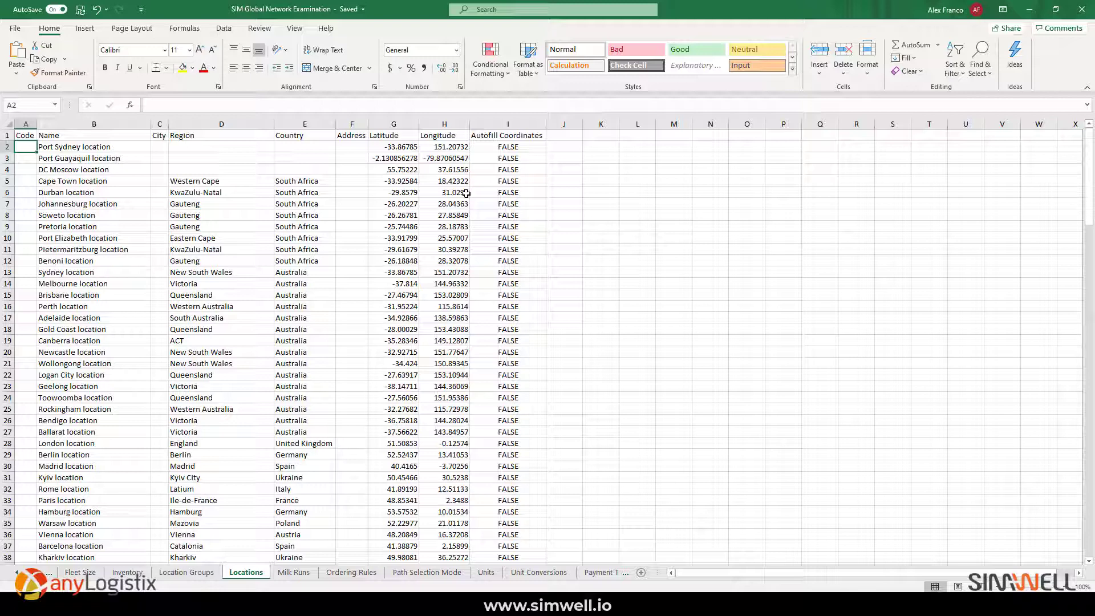
left_click_drag(393, 146, 443, 147)
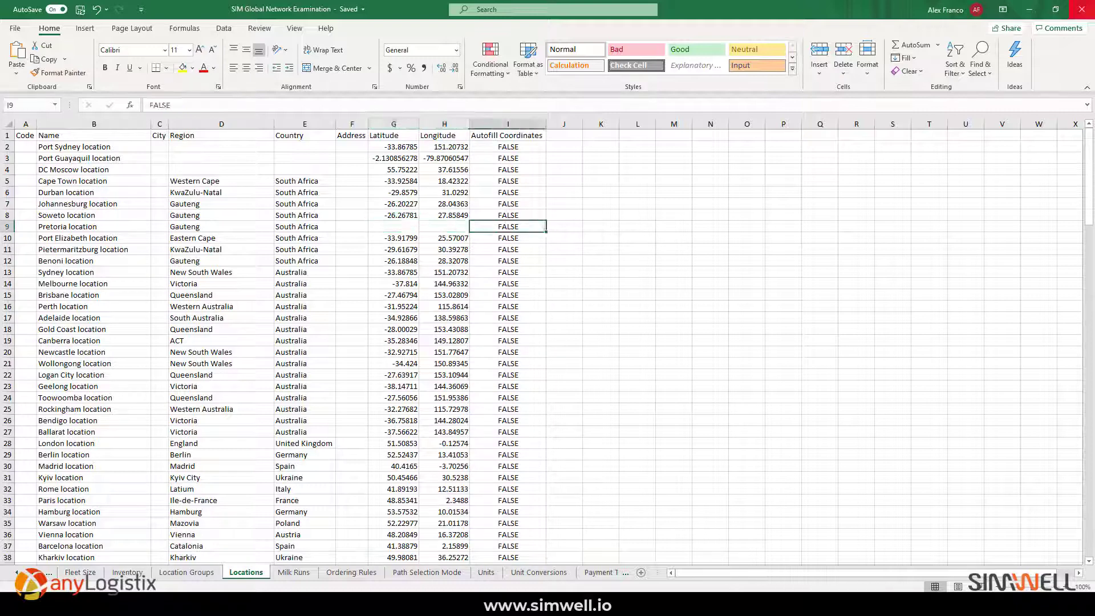
type("TRUE")
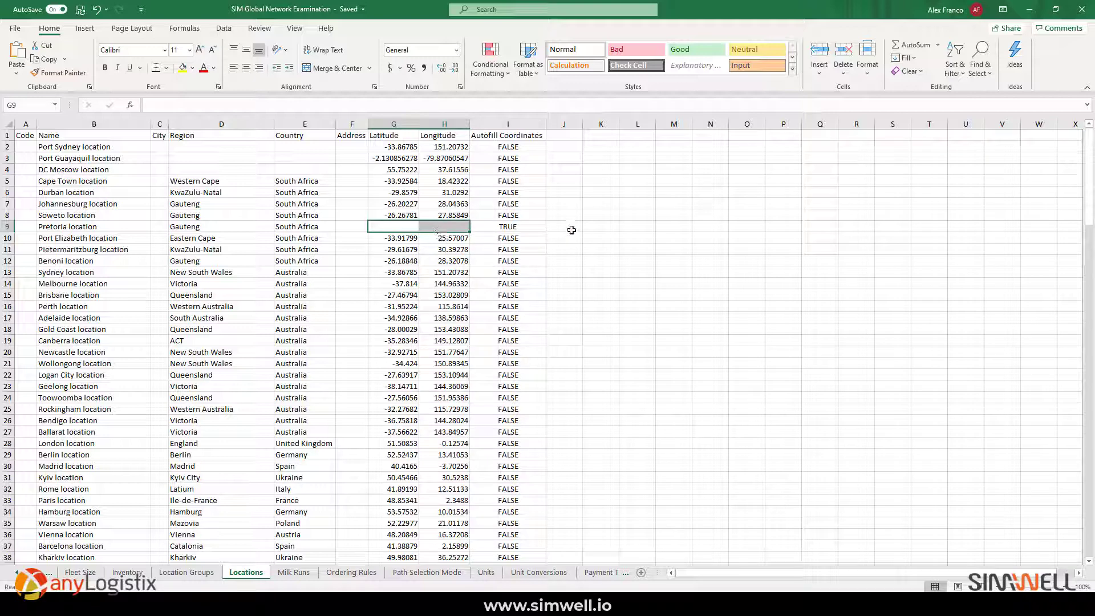
mouse_move(568, 221)
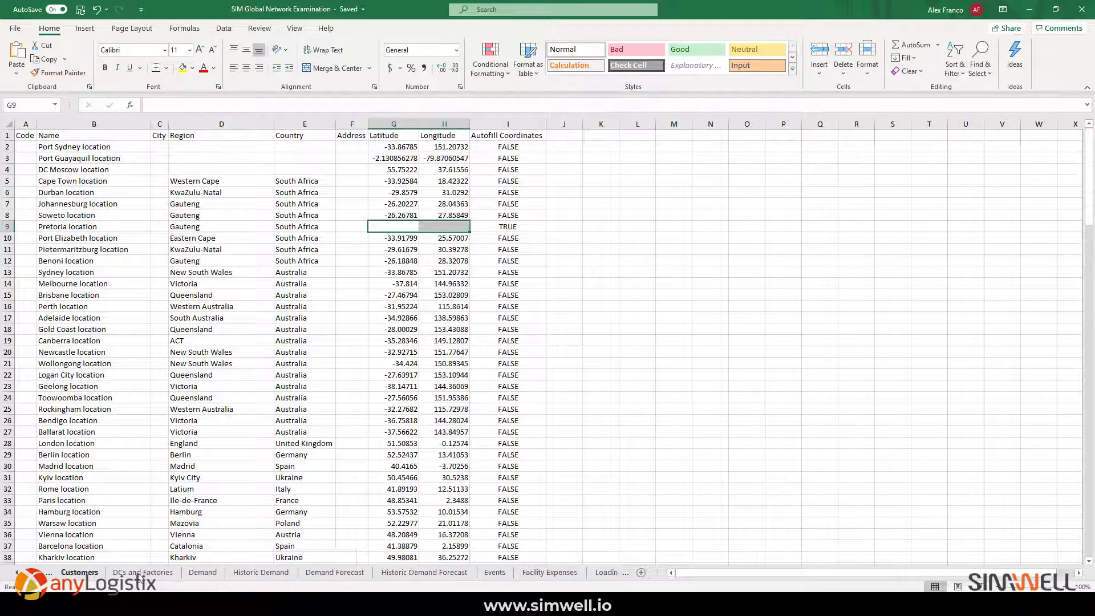
- Check Cape Town's demand type on the Demand sheet, then view the empty Historic Demand sheet
left_click(205, 572)
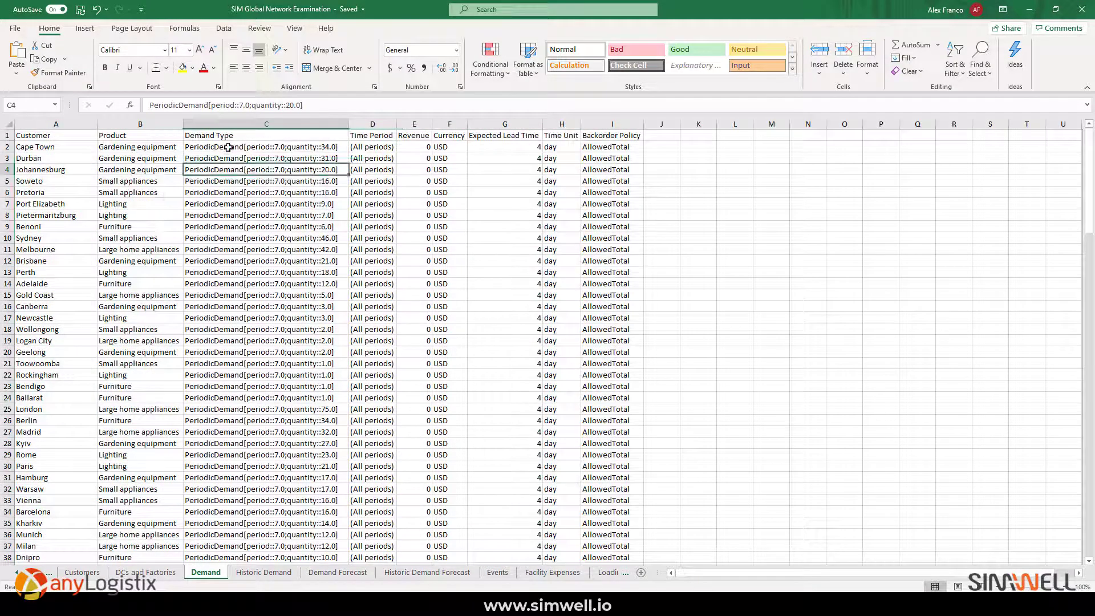
left_click(266, 147)
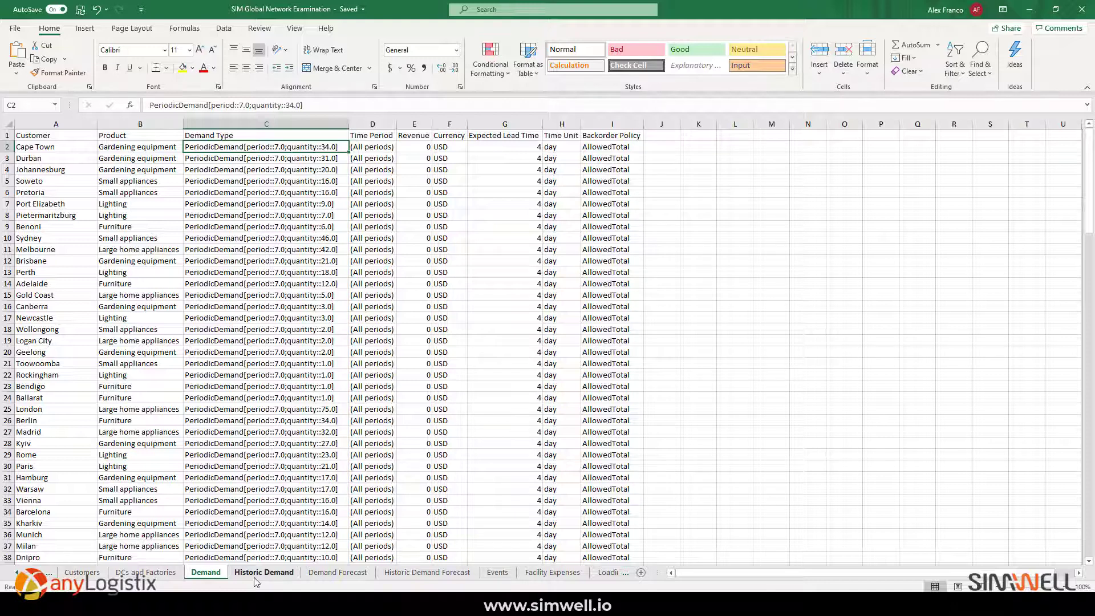
left_click(264, 572)
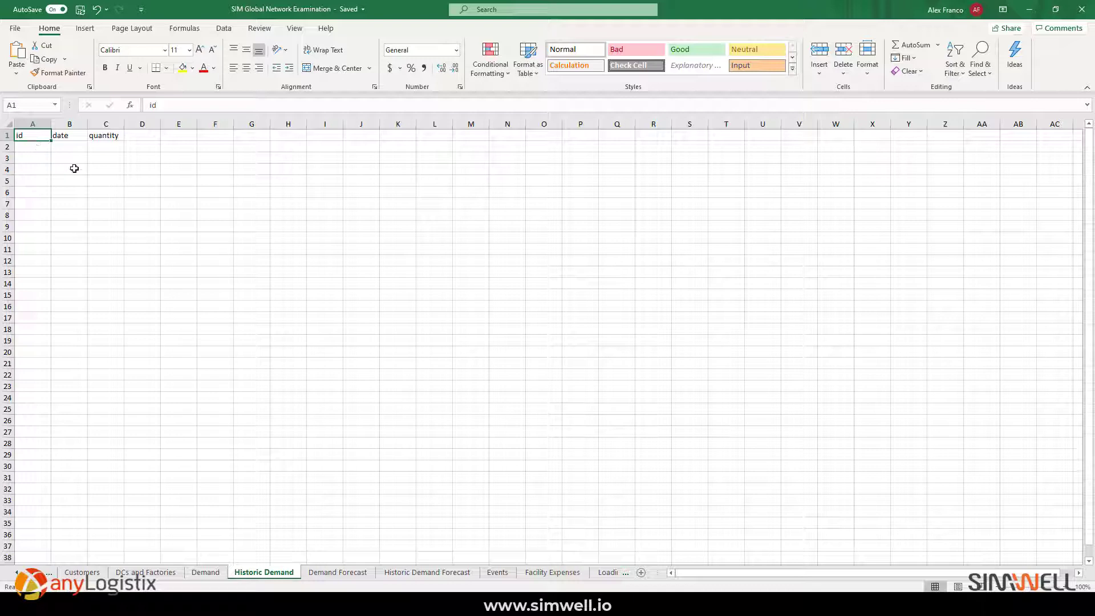
mouse_move(141, 348)
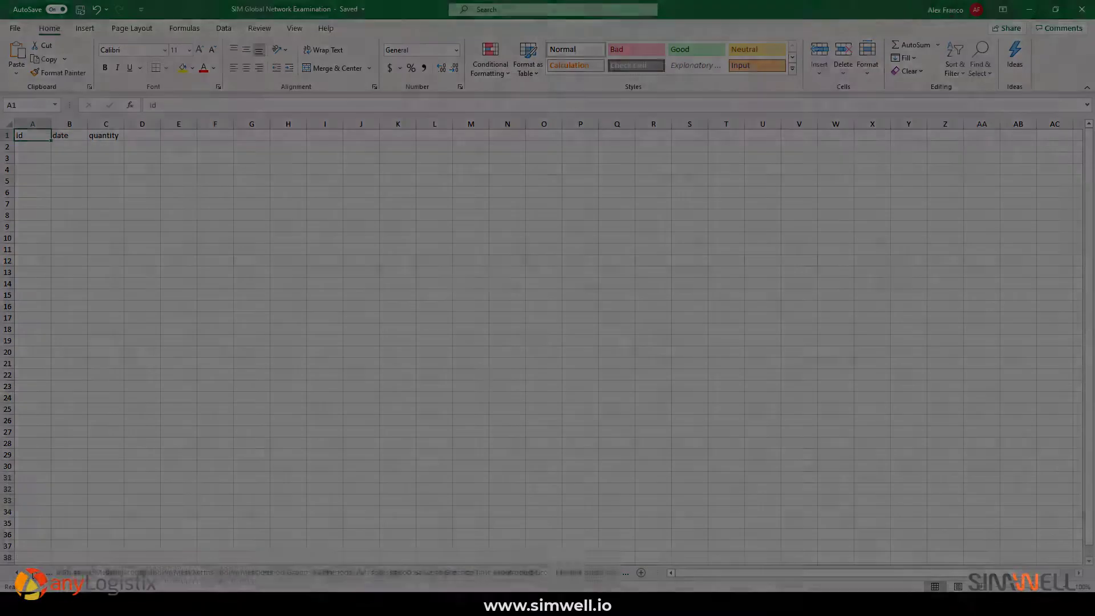
- Show the Experiment 1 sheet with its simulation settings and chart definitions
left_click(586, 572)
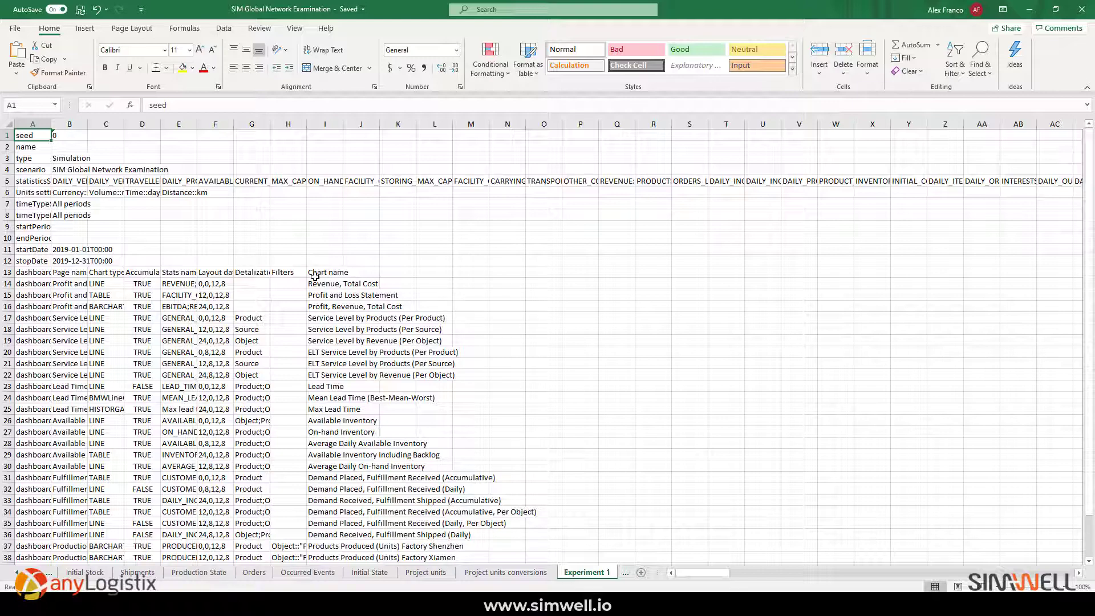
mouse_move(382, 165)
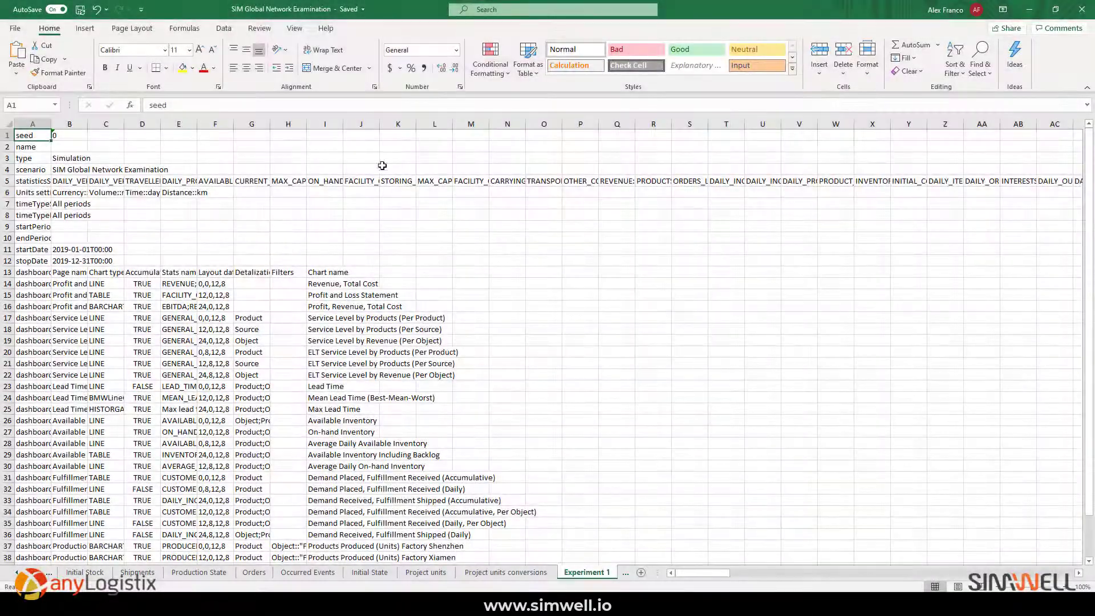
mouse_move(236, 268)
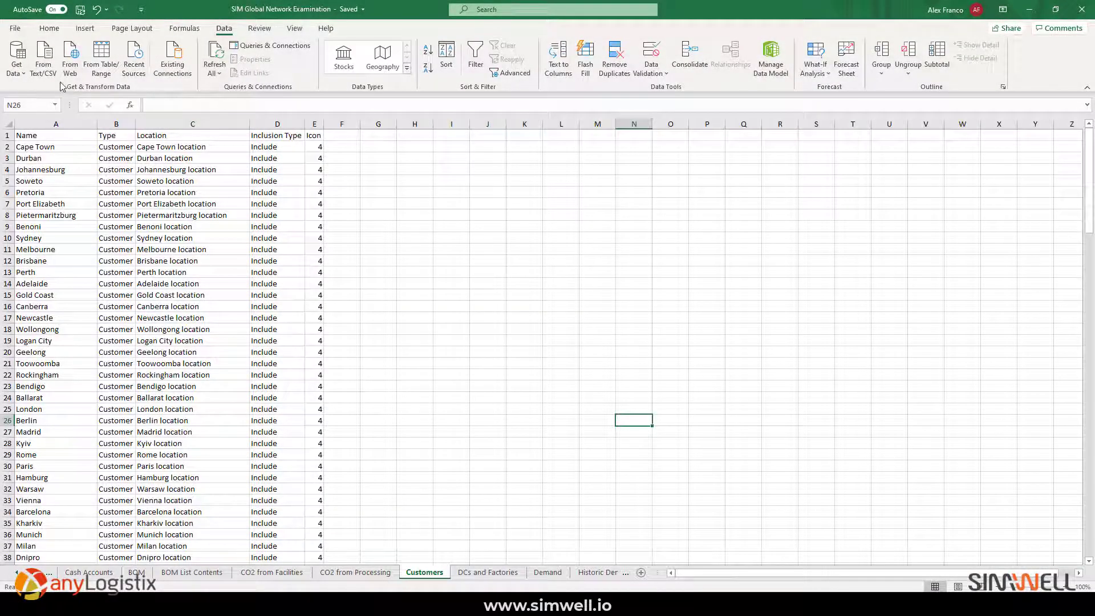
left_click(16, 57)
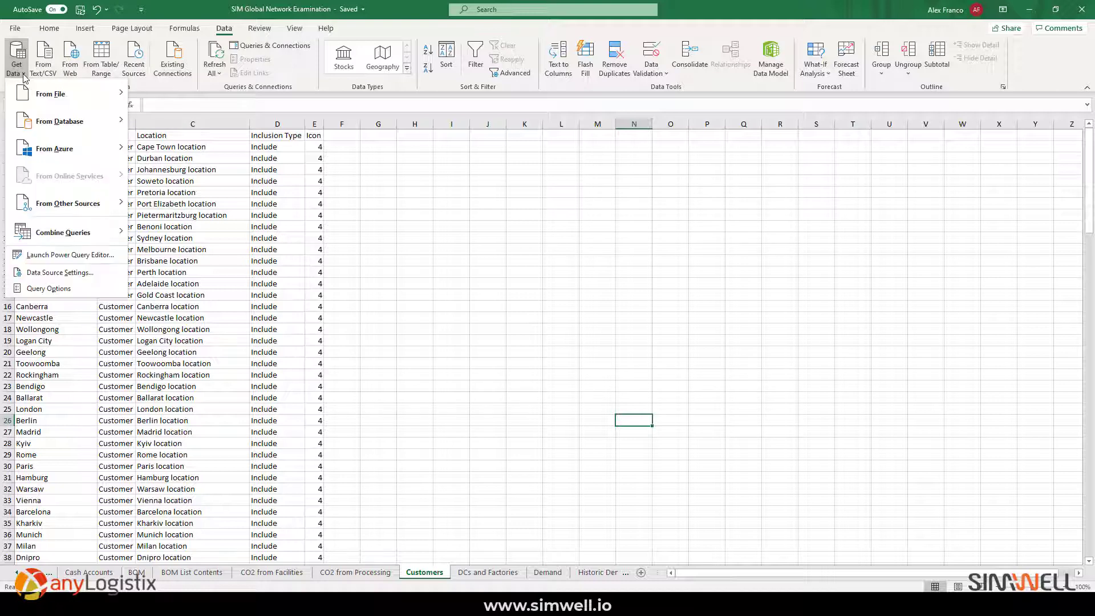
mouse_move(50, 94)
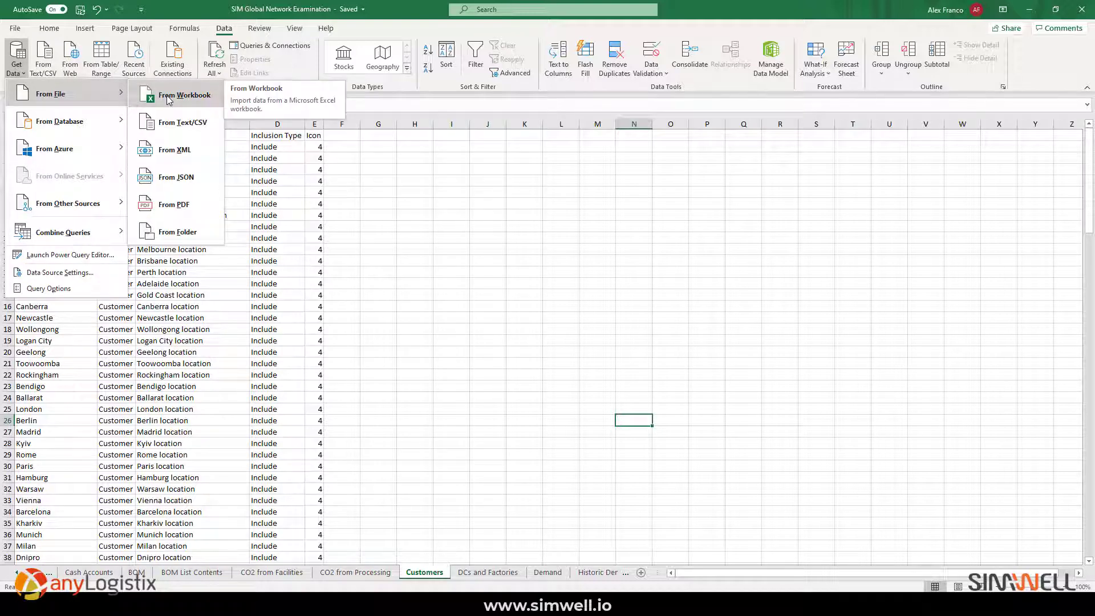
mouse_move(182, 208)
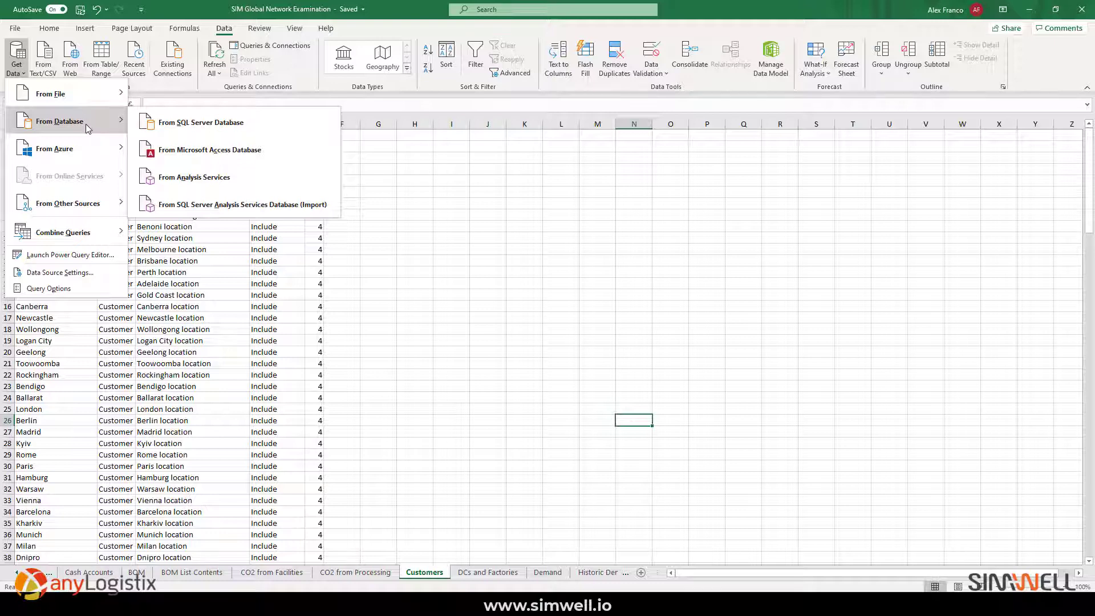
mouse_move(446, 295)
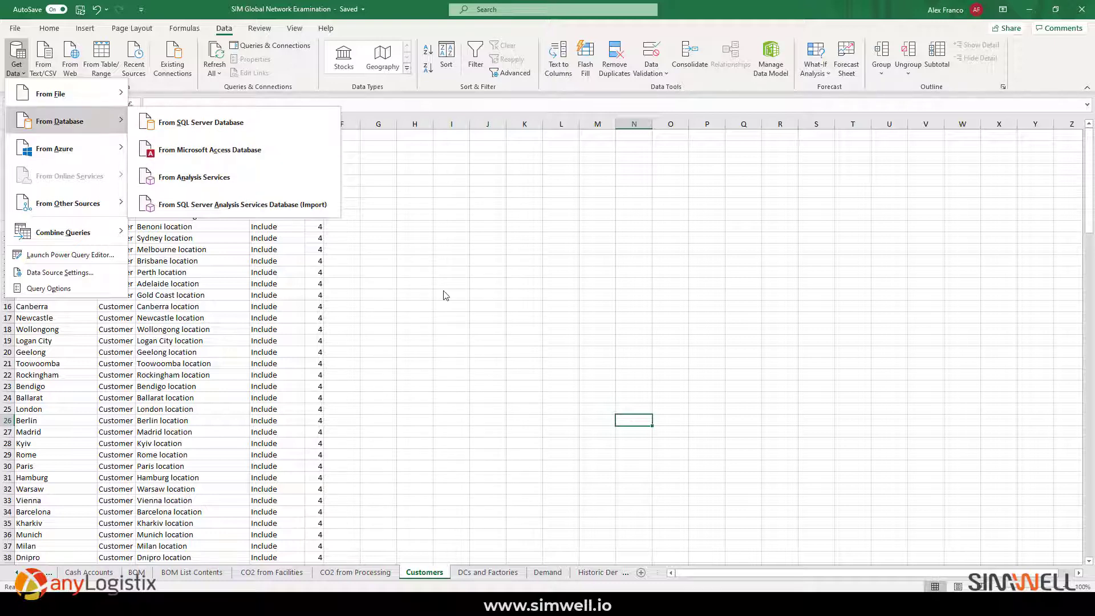
left_click(429, 289)
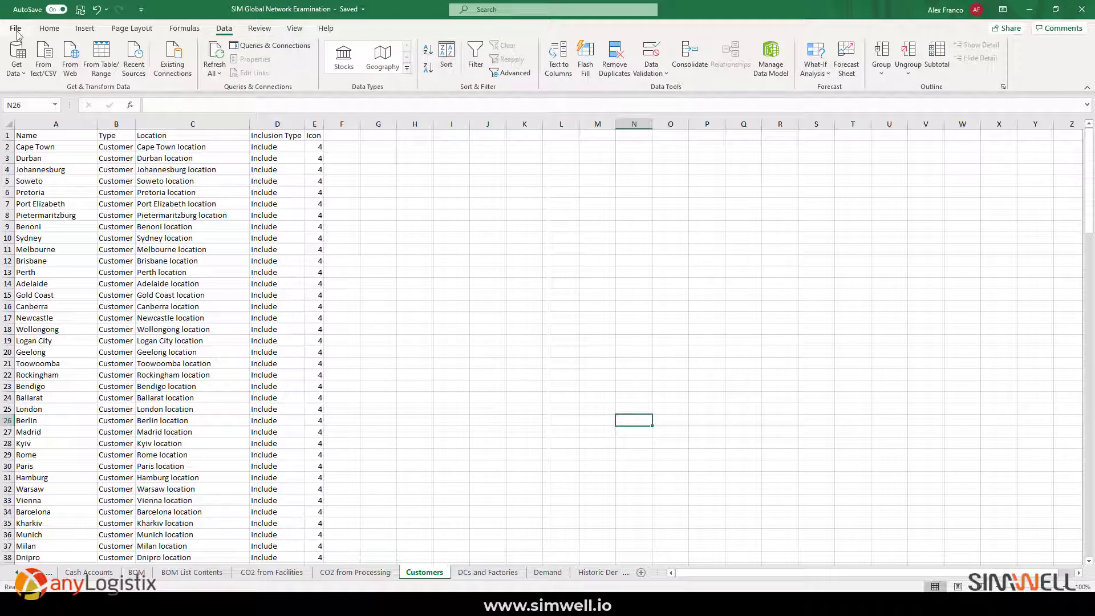
- Save a workbook copy as 'SIM Global Network Examination part 2' in Quick Export
left_click(14, 28)
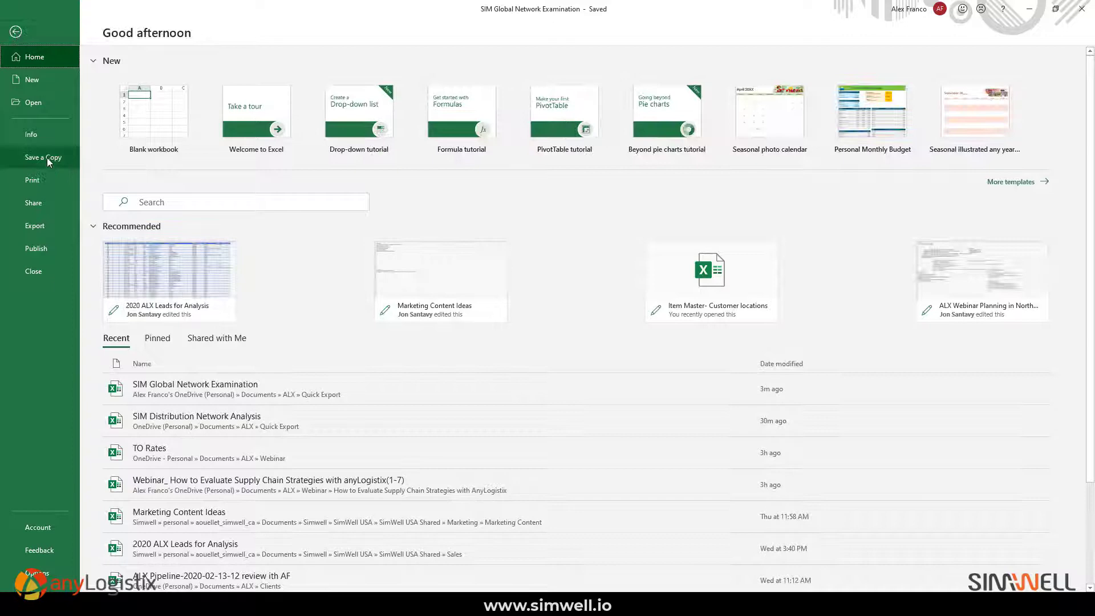
left_click(42, 158)
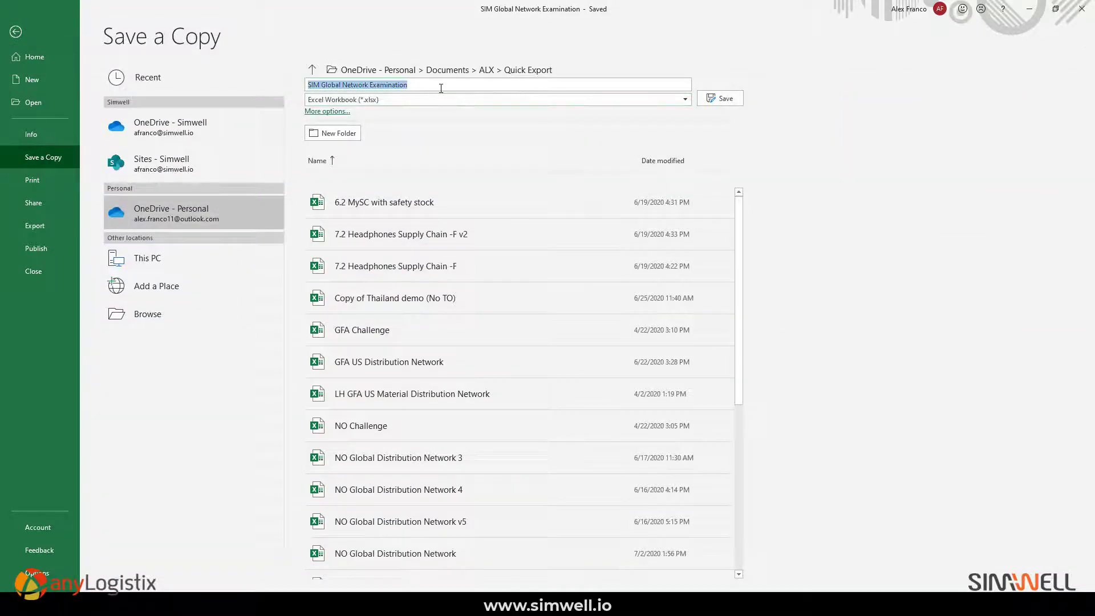
type("part 2")
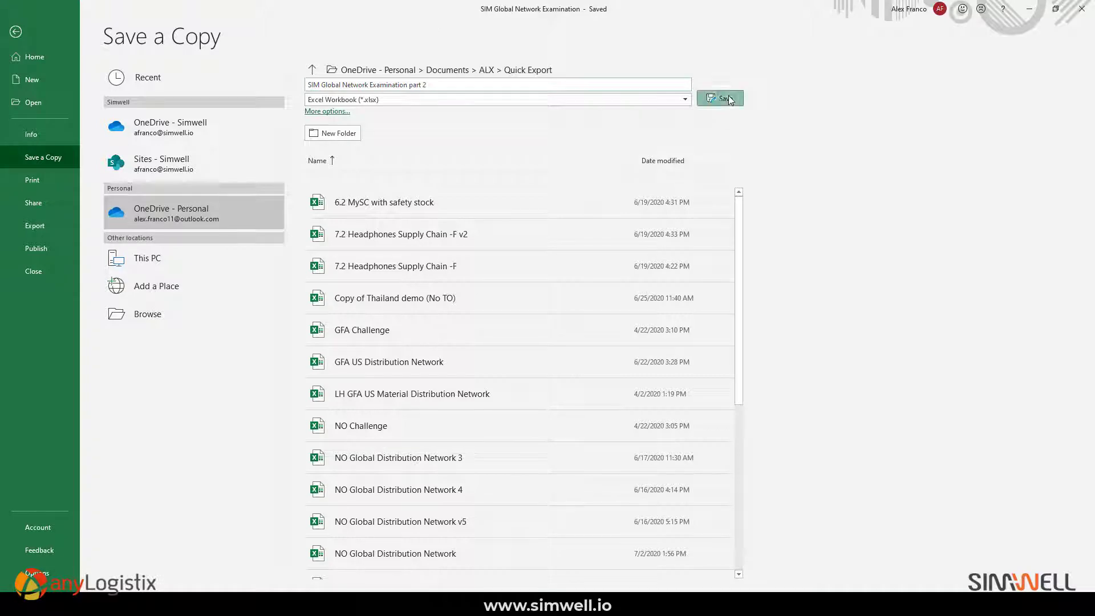
left_click(719, 97)
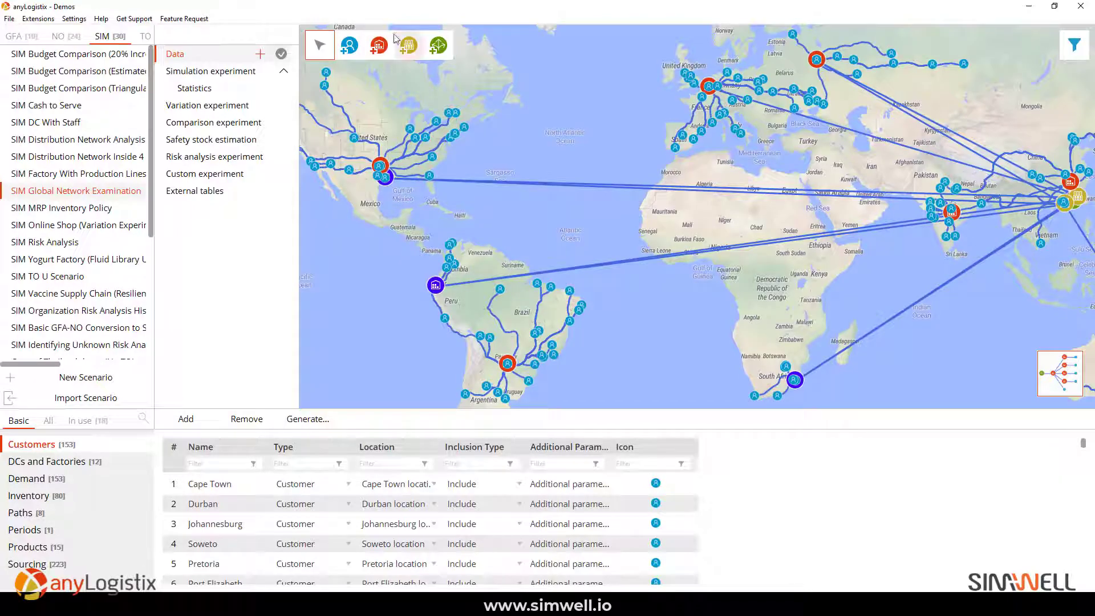
- Import the 'SIM Global Network Examination part 2' workbook as a new scenario
left_click(85, 397)
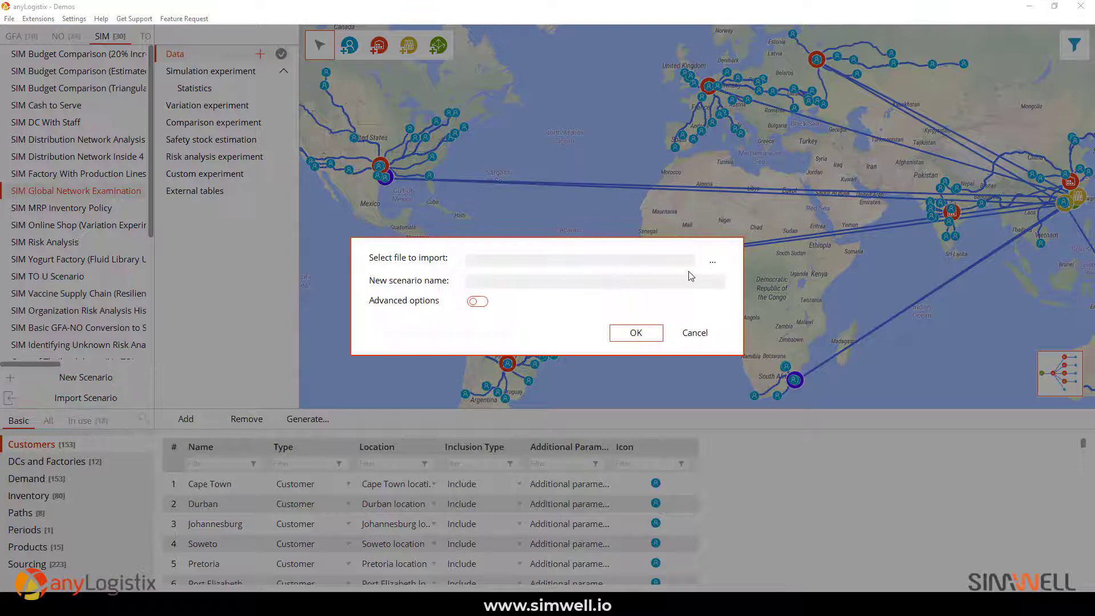
left_click(712, 260)
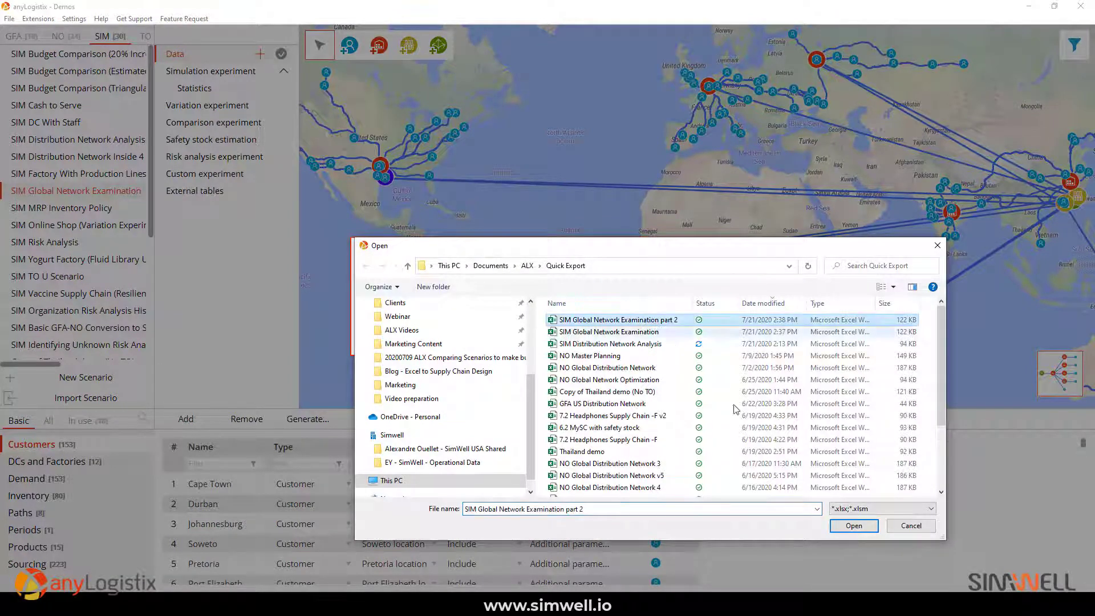
left_click(853, 525)
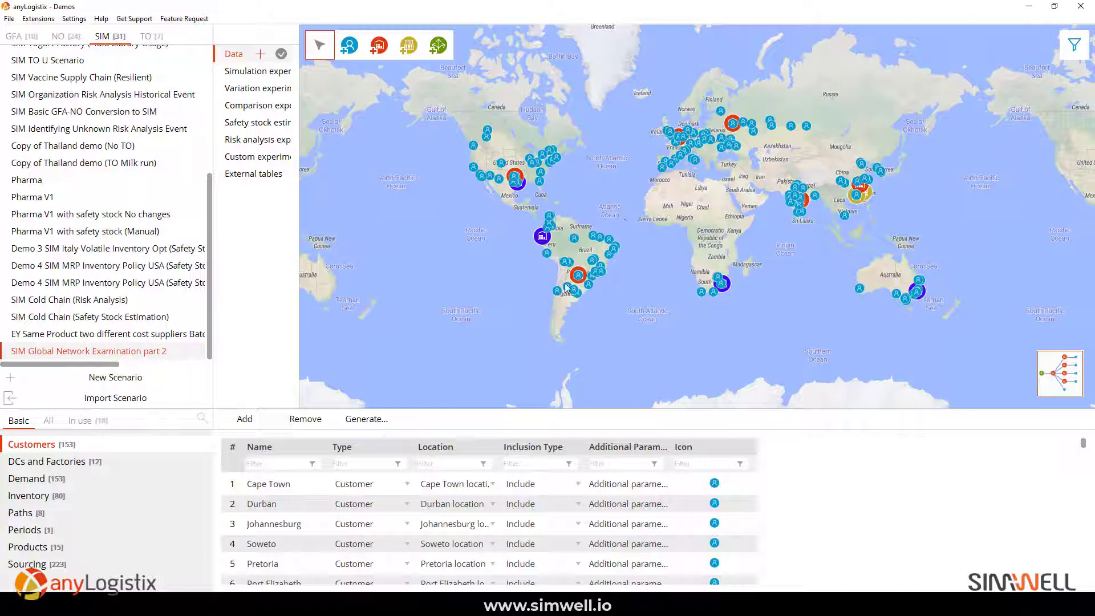
mouse_move(590, 239)
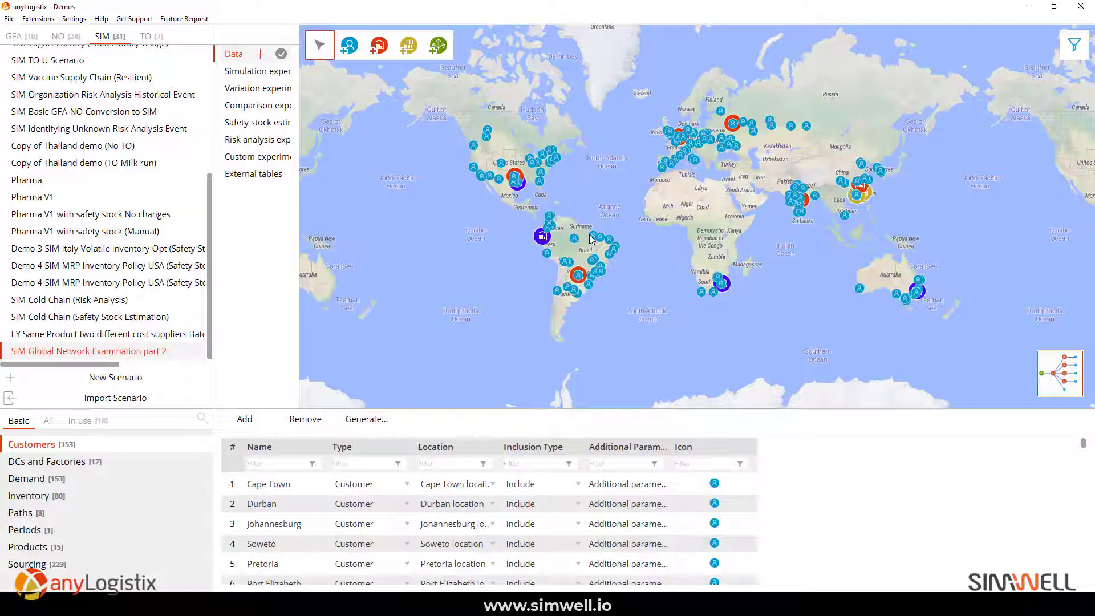
mouse_move(261, 73)
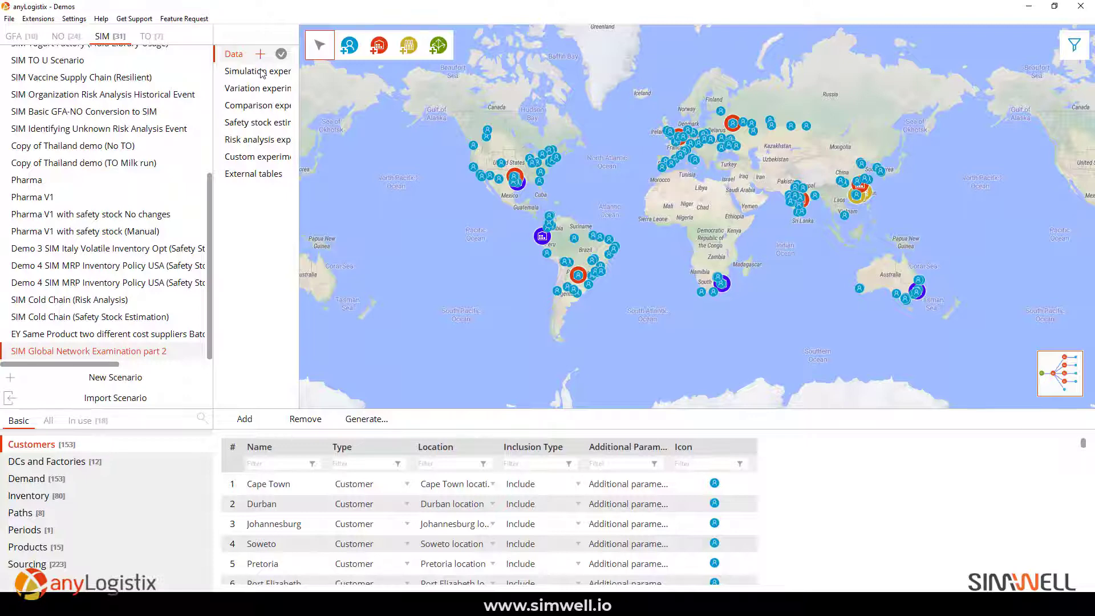
- Run the part 2 scenario's Simulation experiment, then stop it to save results
left_click(257, 70)
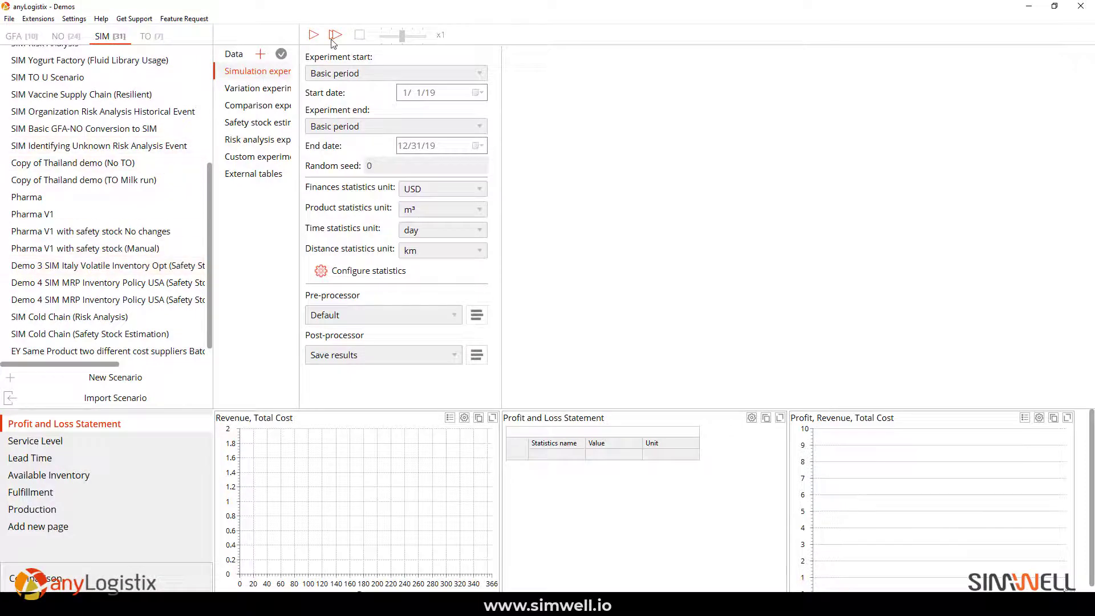
left_click(313, 35)
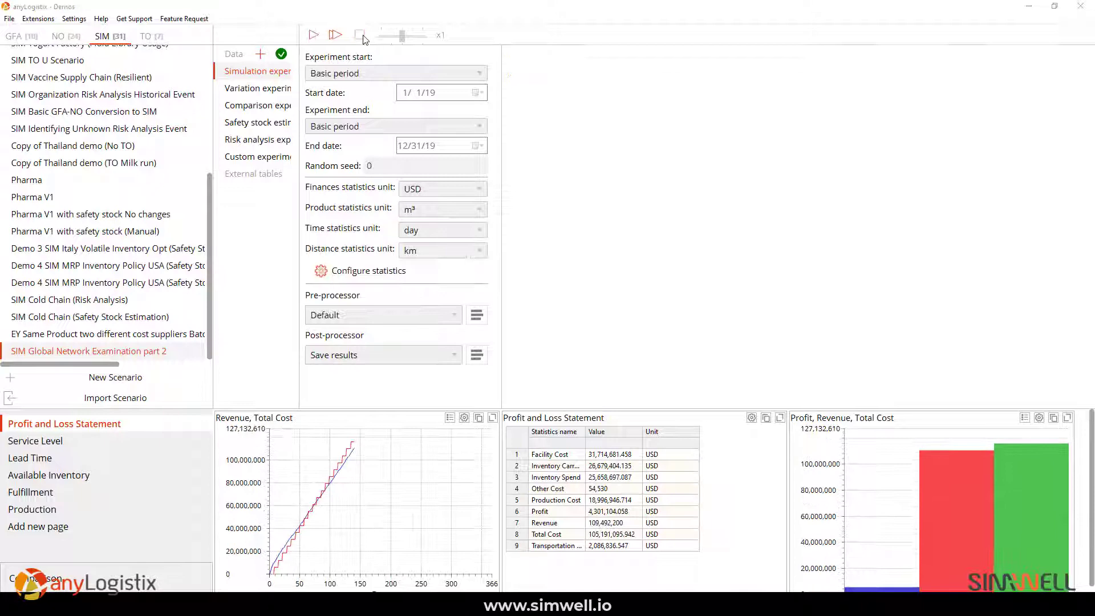
left_click(313, 35)
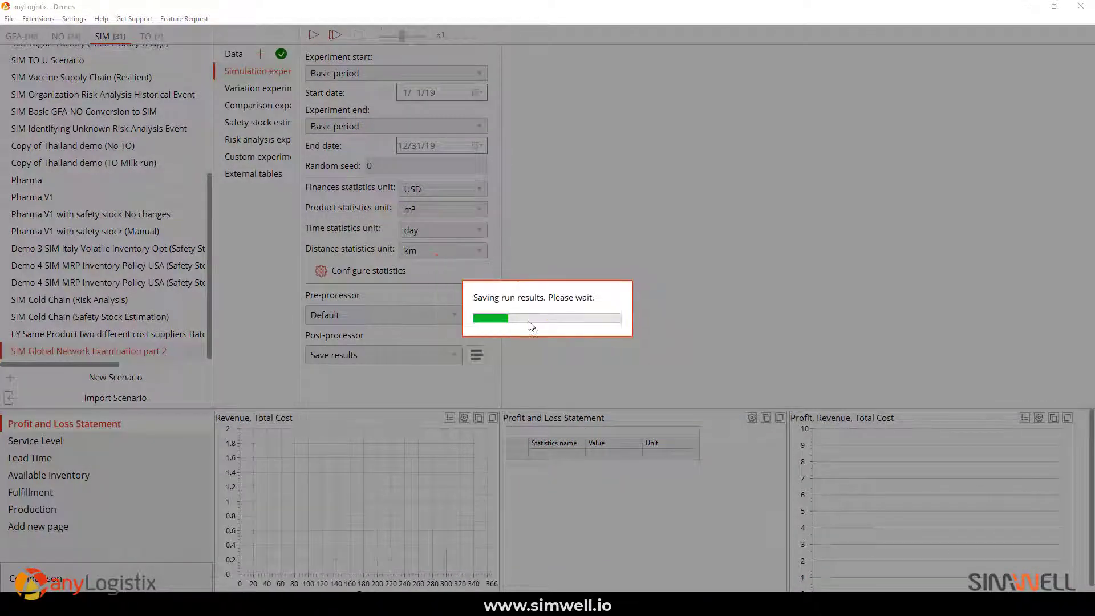
mouse_move(227, 397)
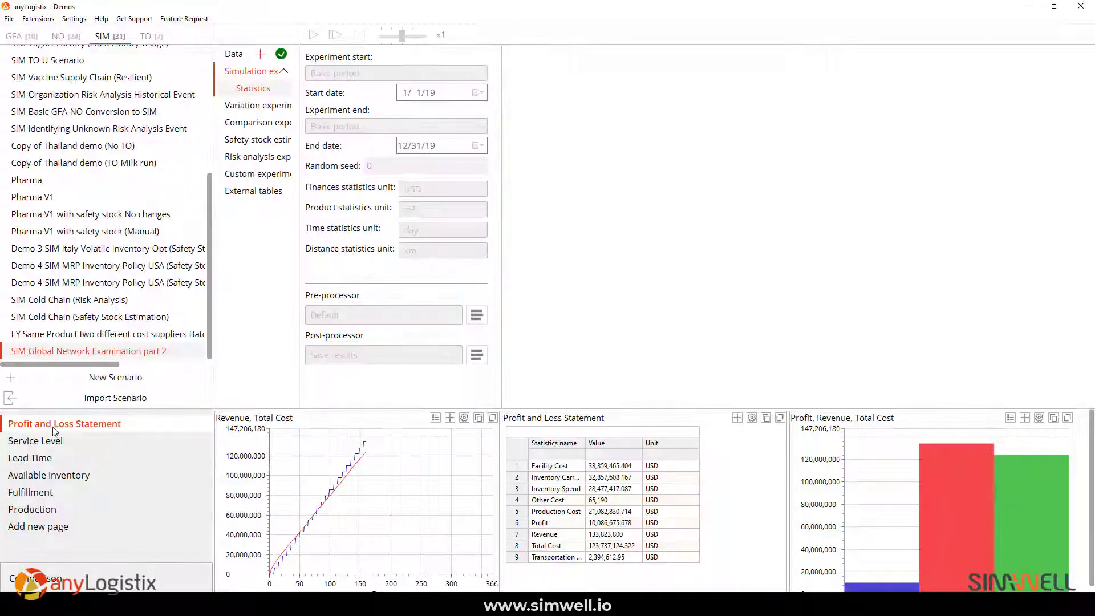
right_click(63, 423)
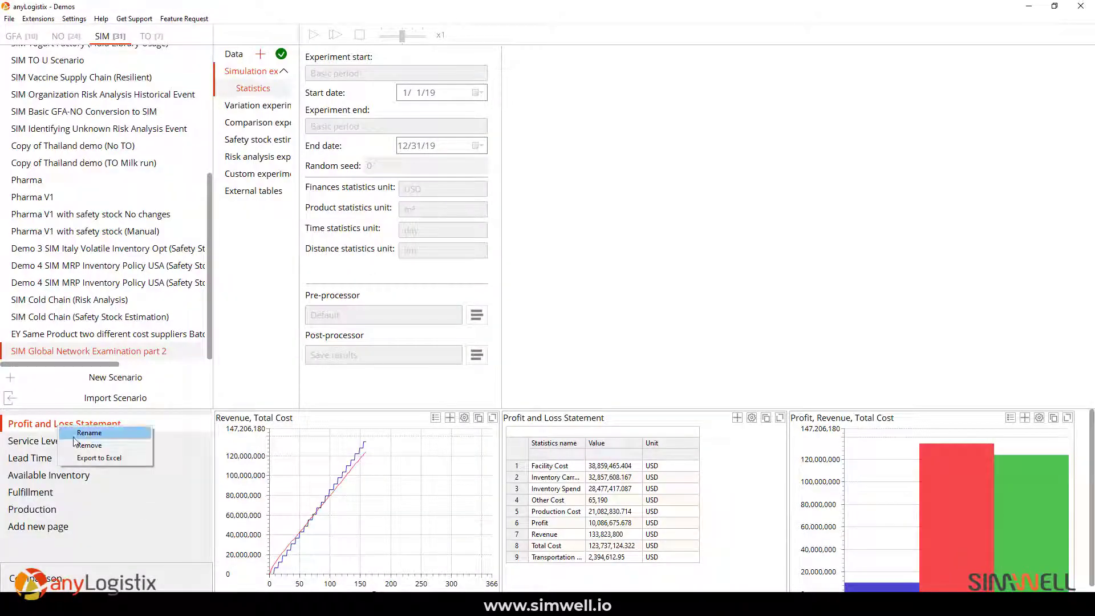
left_click(99, 457)
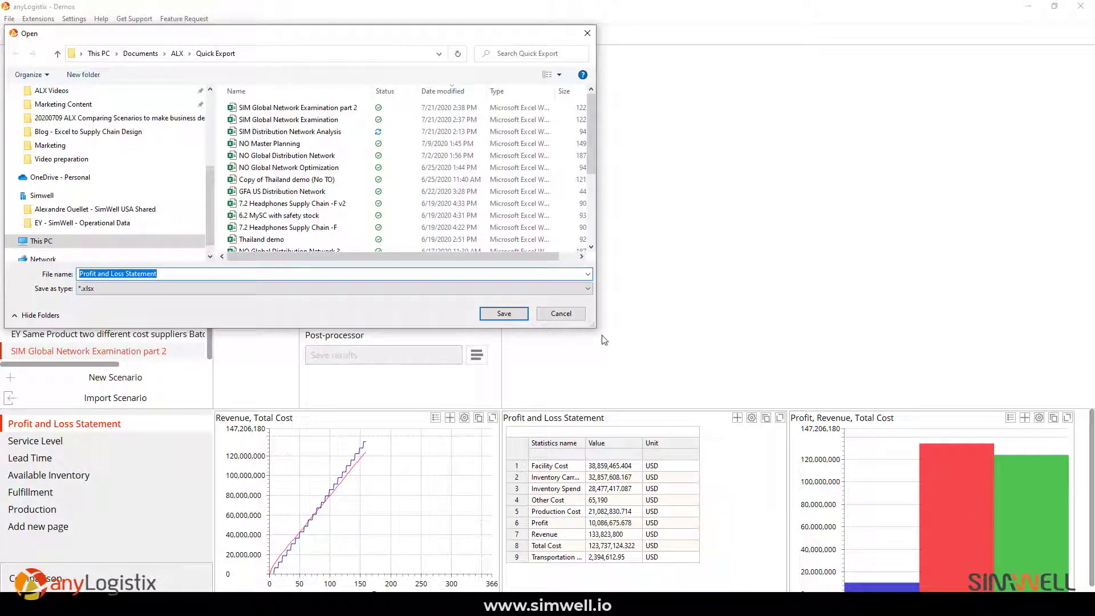
mouse_move(560, 314)
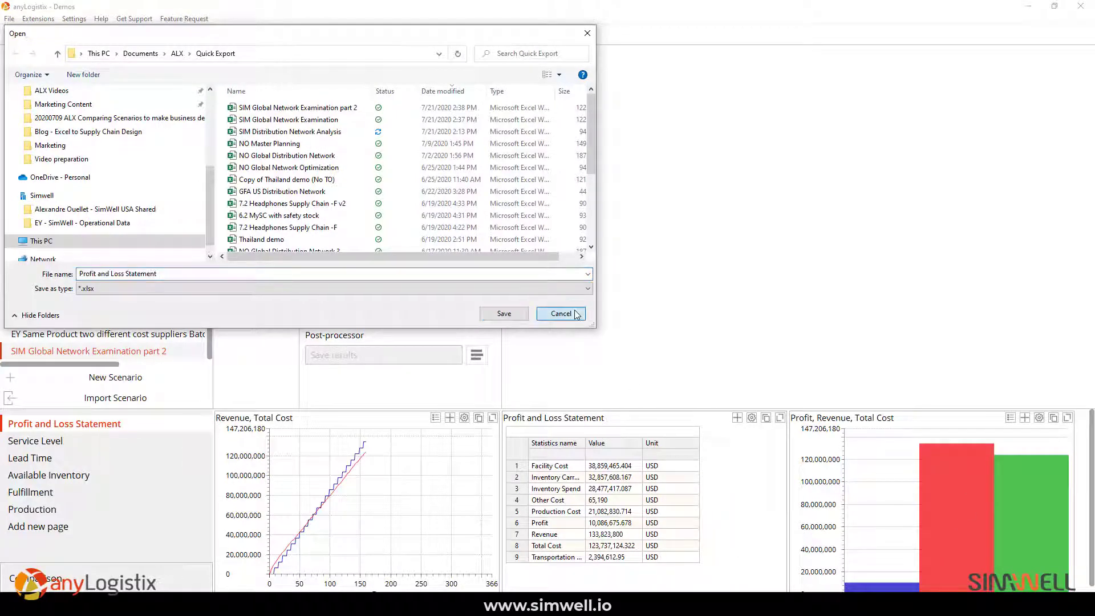
left_click(561, 313)
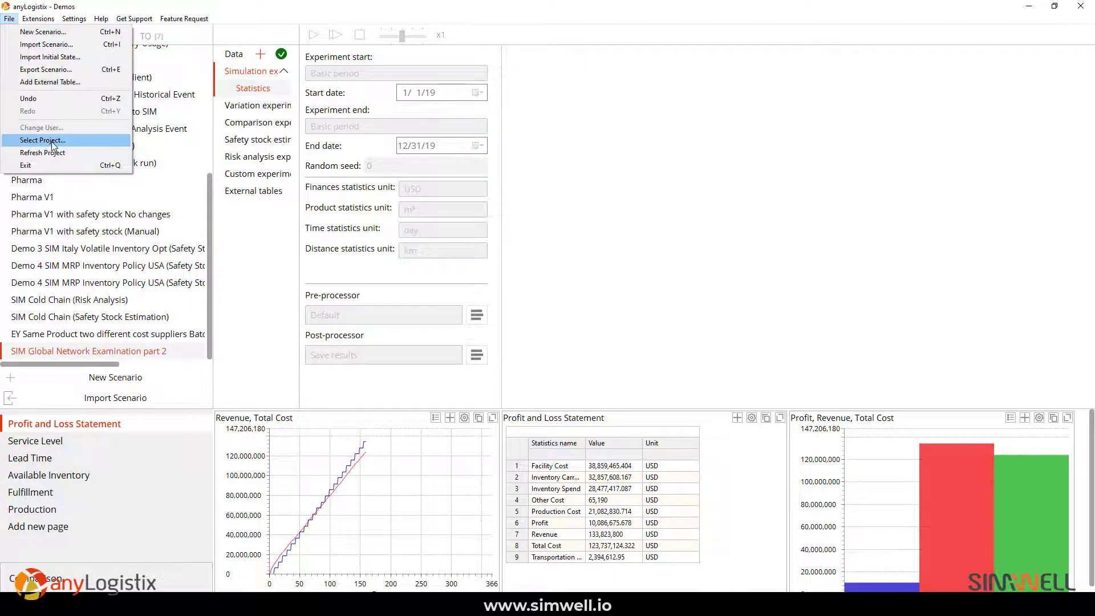
left_click(41, 140)
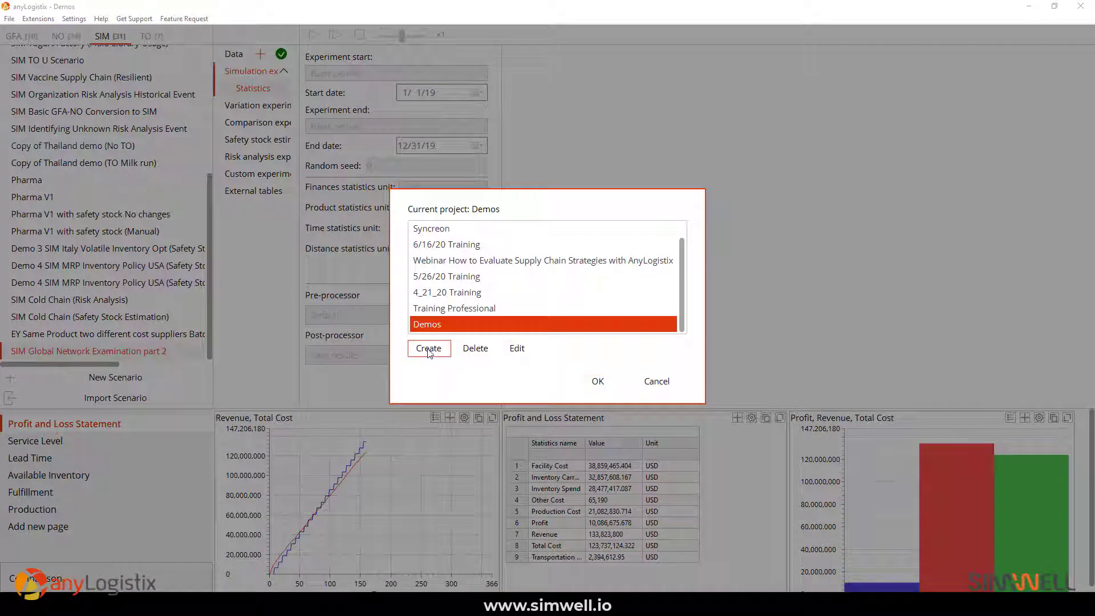
left_click(428, 348)
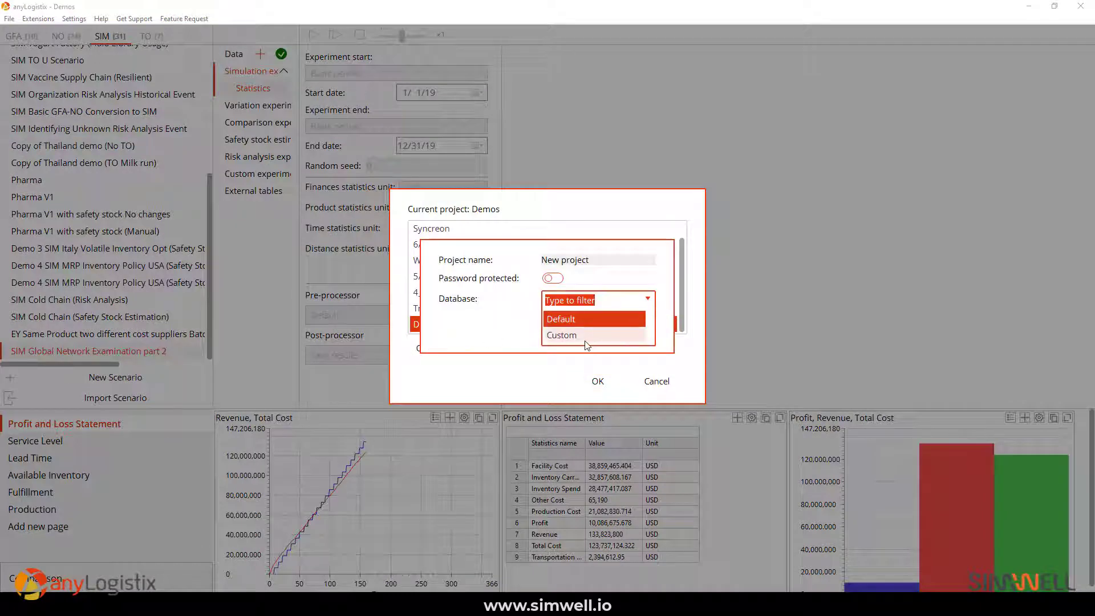
left_click(561, 335)
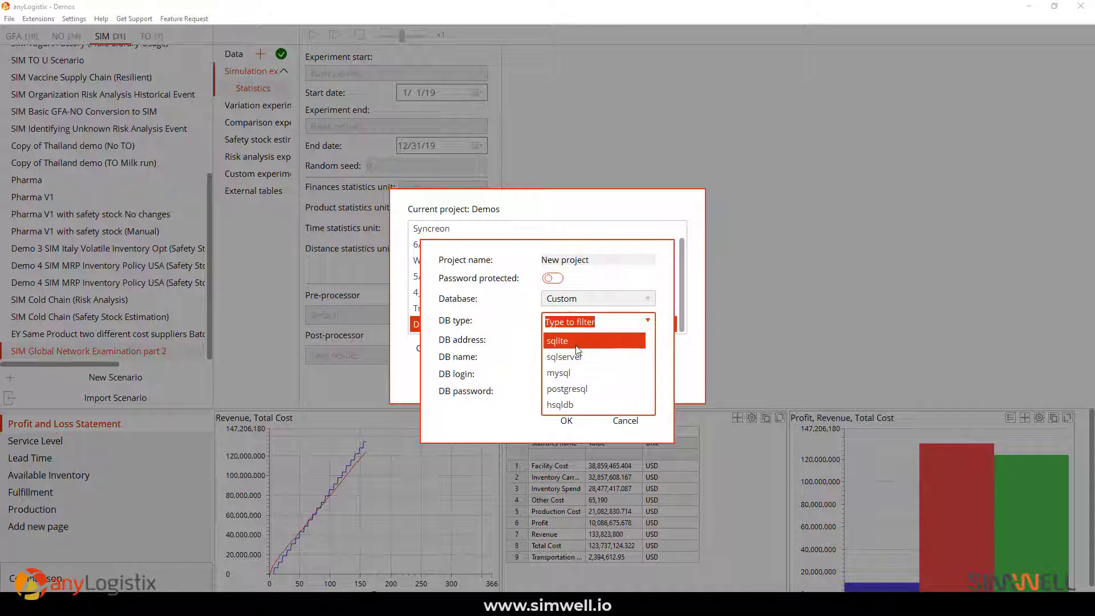
mouse_move(563, 357)
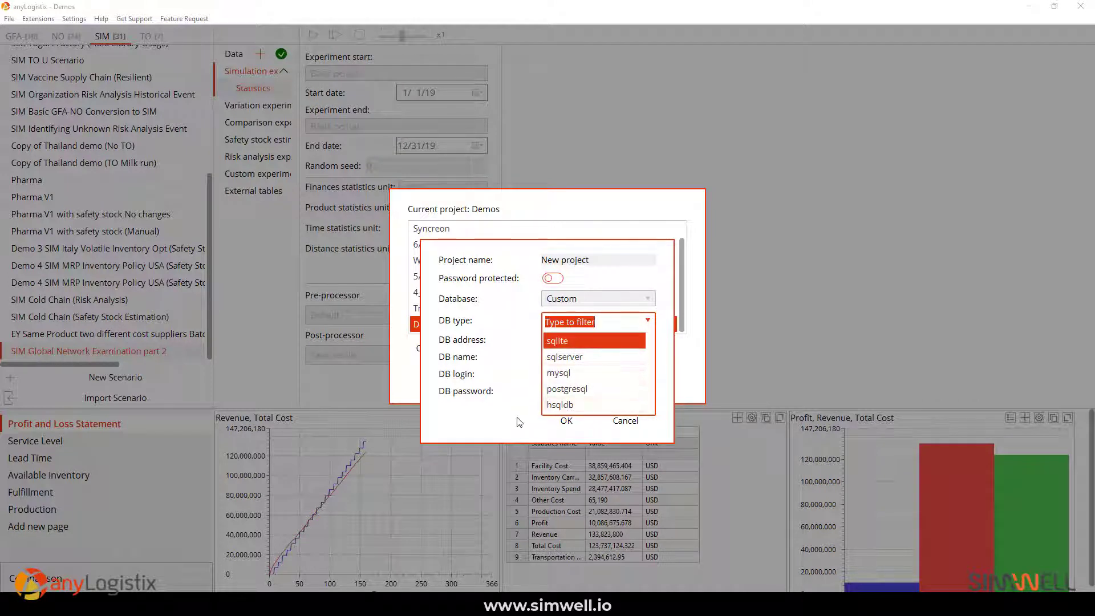
left_click(557, 341)
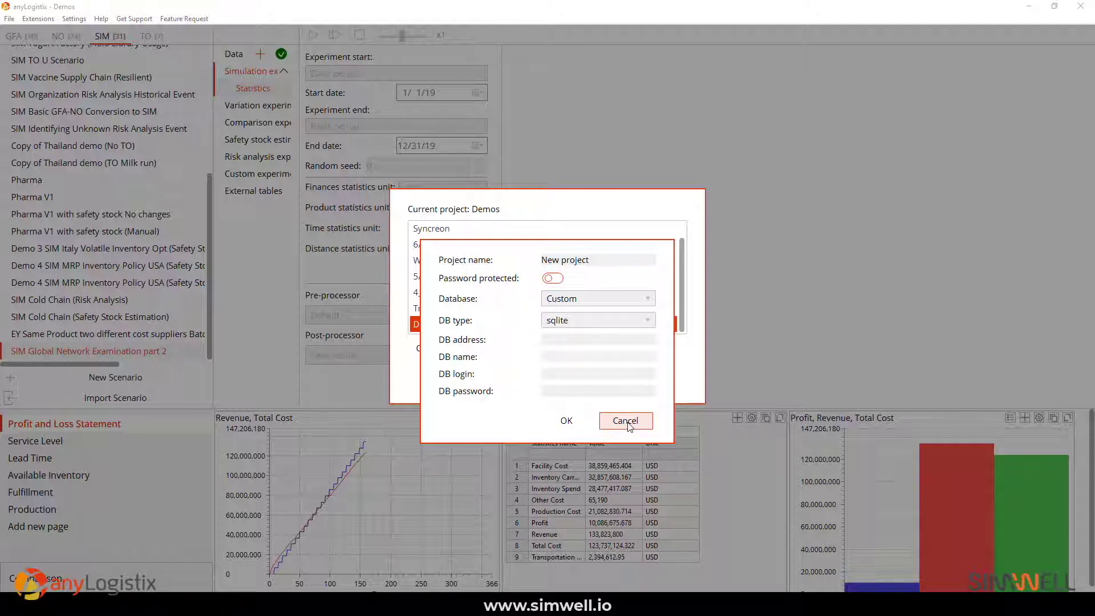
left_click(625, 420)
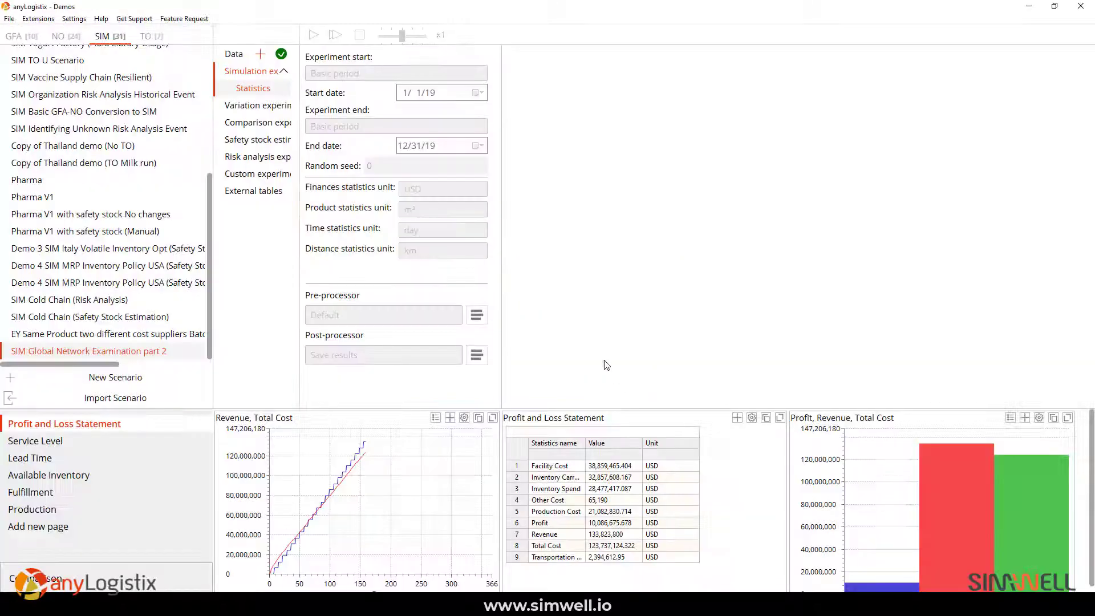